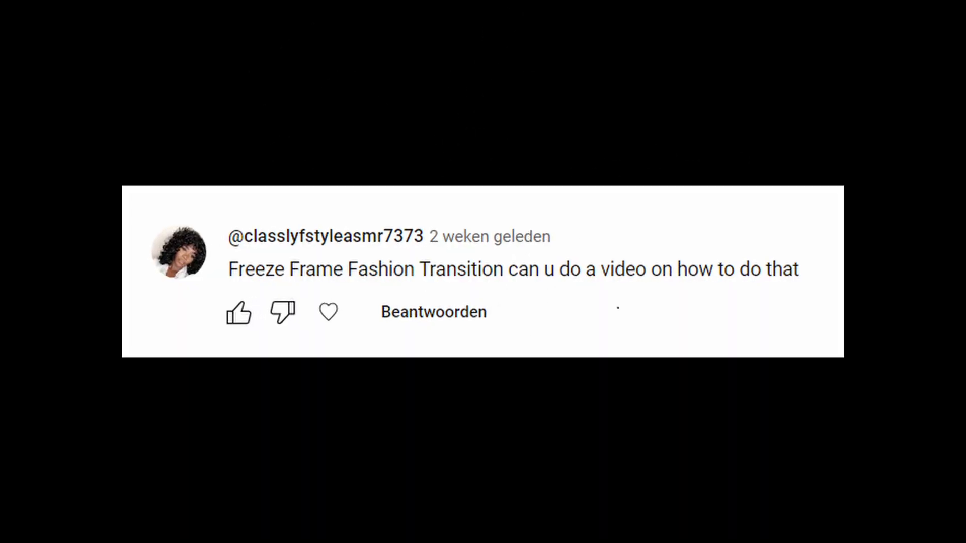
# Play back the three fashion clips and scrub through the first and second clips to review them
pyautogui.click(239, 312)
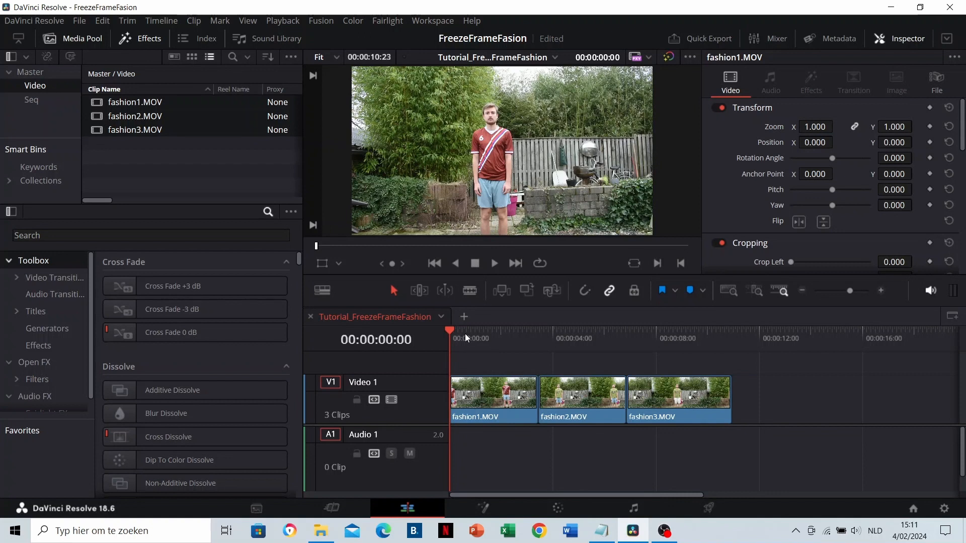
pyautogui.click(492, 262)
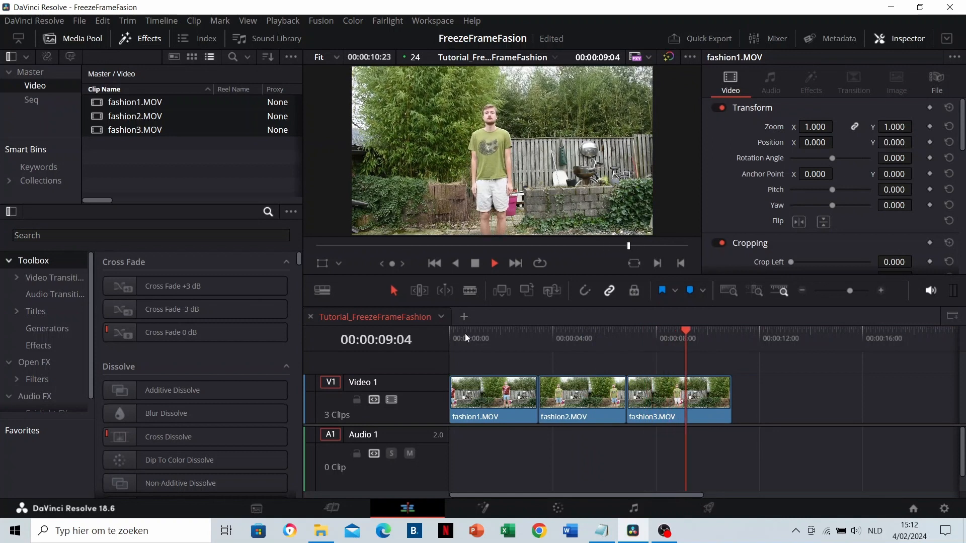
pyautogui.click(481, 338)
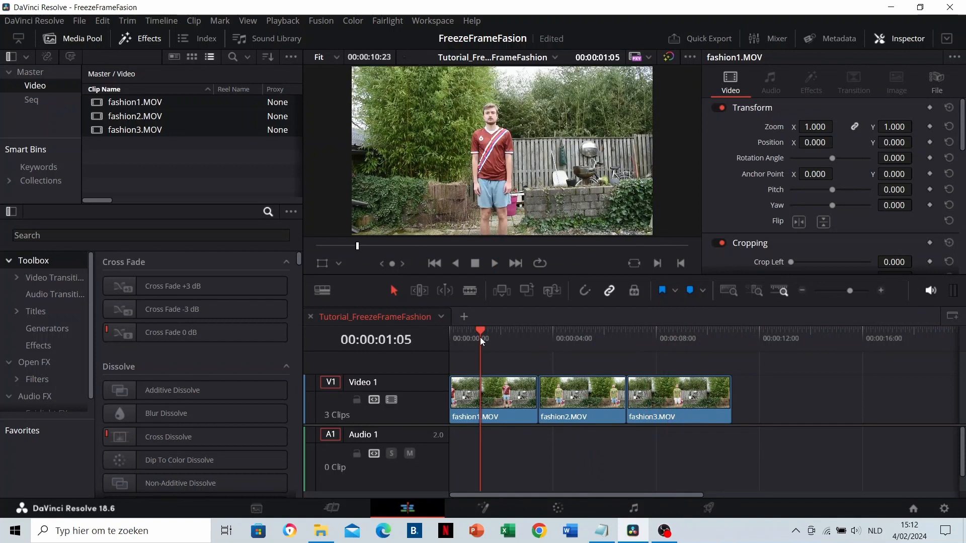
pyautogui.click(506, 331)
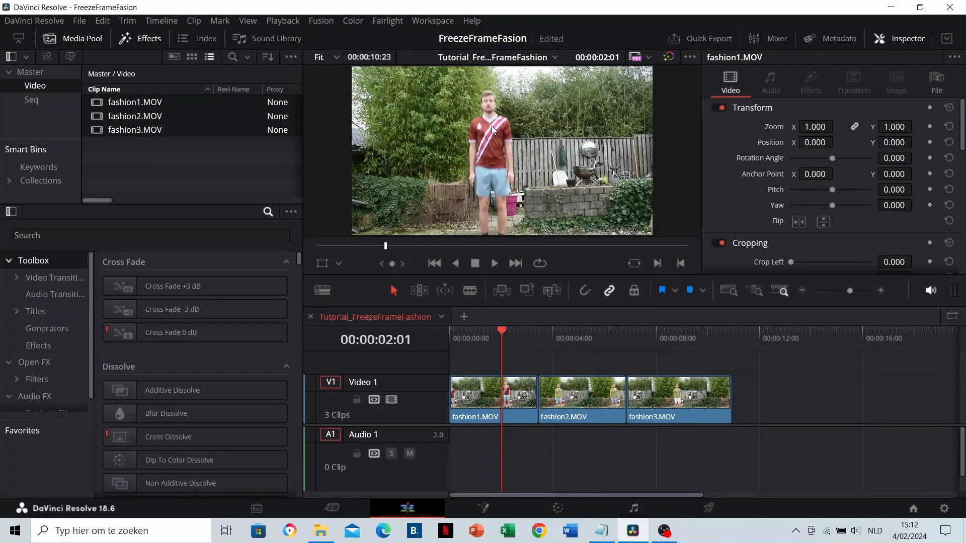
pyautogui.click(568, 331)
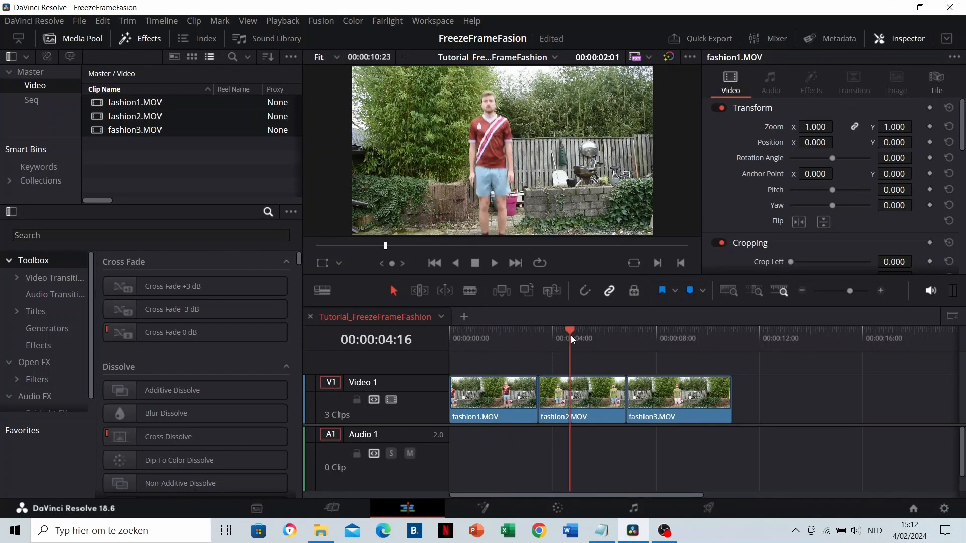
pyautogui.click(569, 331)
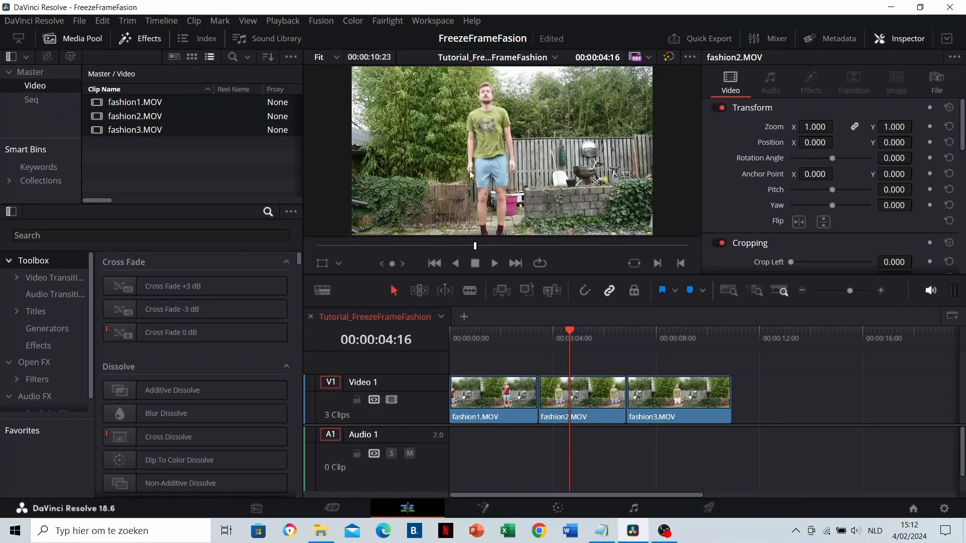
pyautogui.moveTo(515, 368)
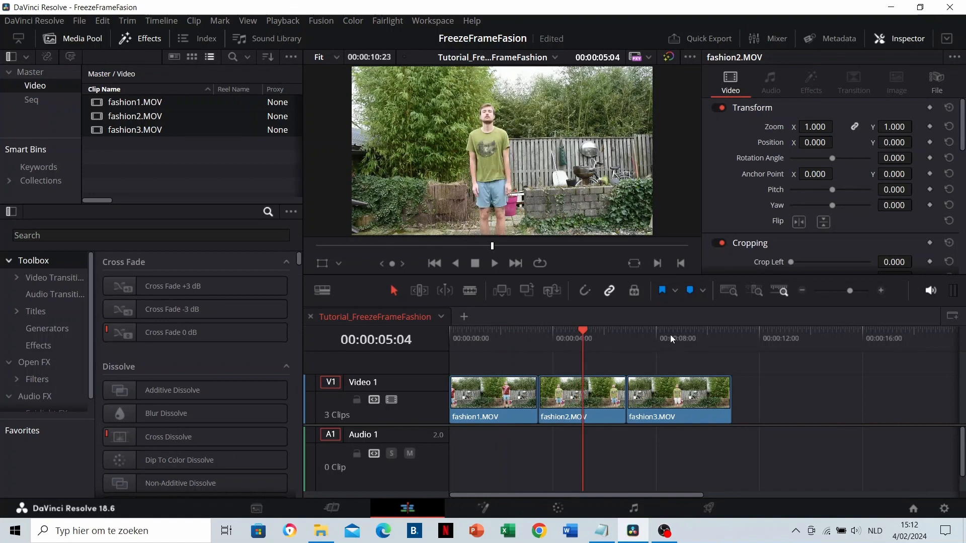
pyautogui.click(670, 338)
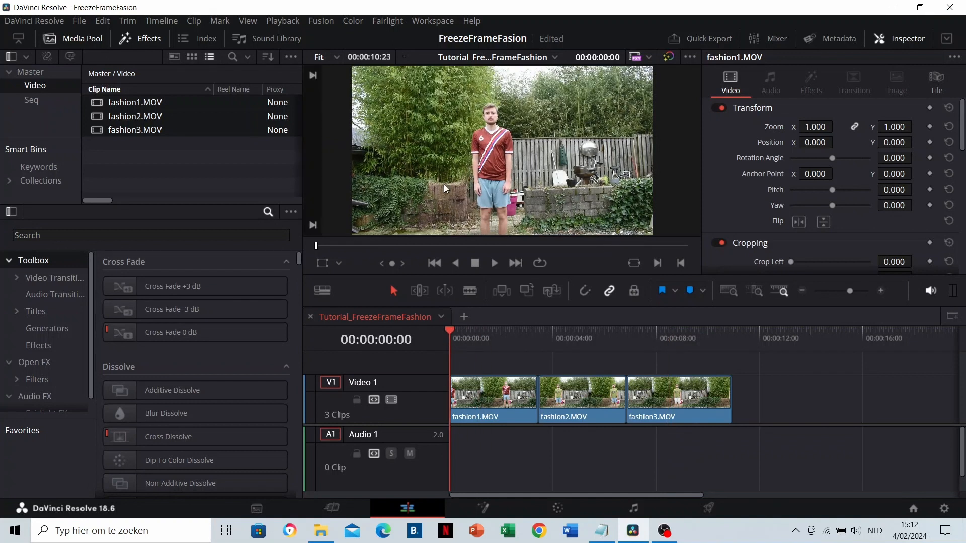
# Trim the end of fashion1.MOV and slide fashion2.MOV up against it
pyautogui.click(584, 338)
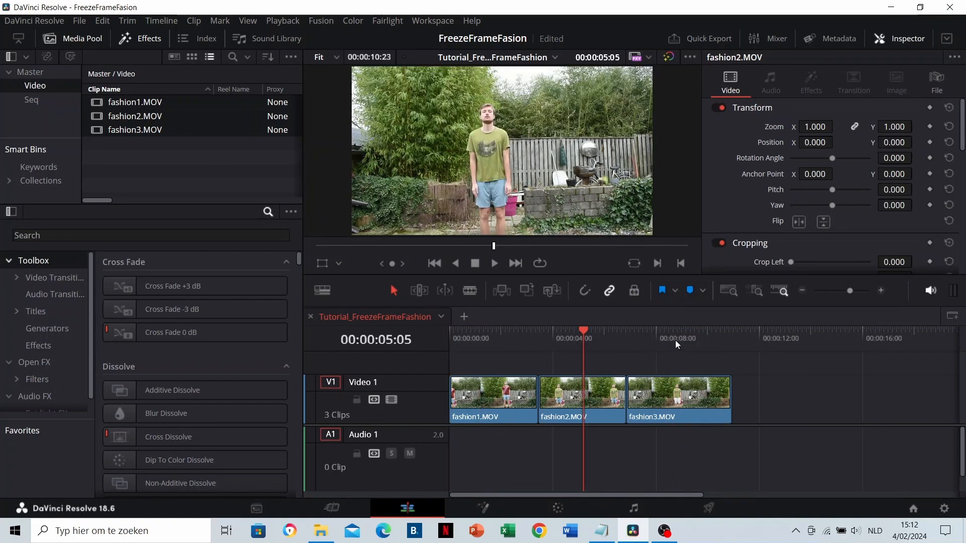
pyautogui.click(485, 338)
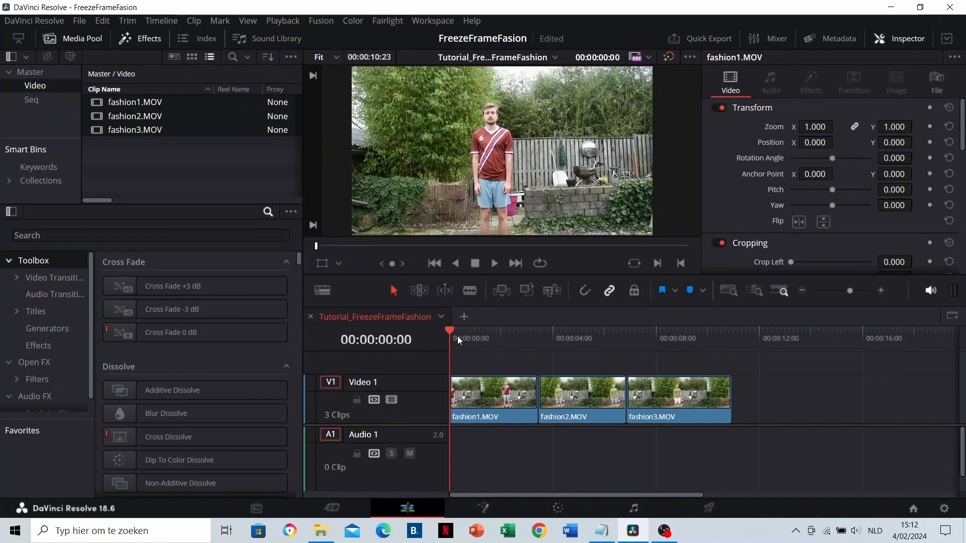
pyautogui.click(493, 262)
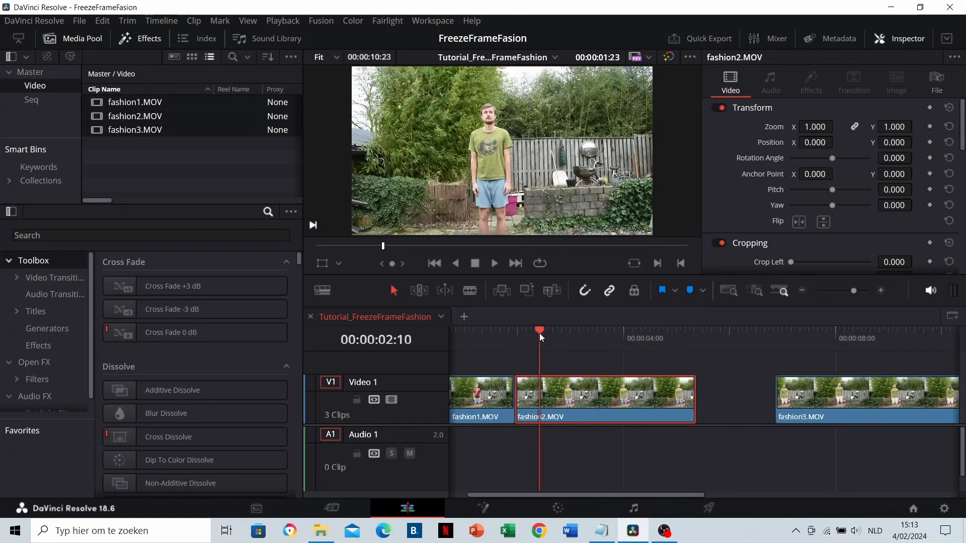
pyautogui.click(579, 330)
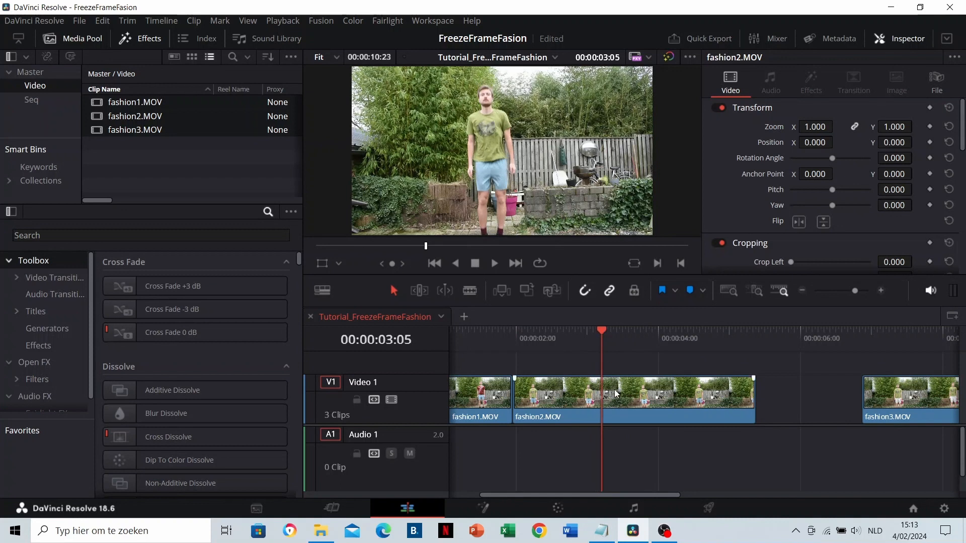
pyautogui.click(632, 397)
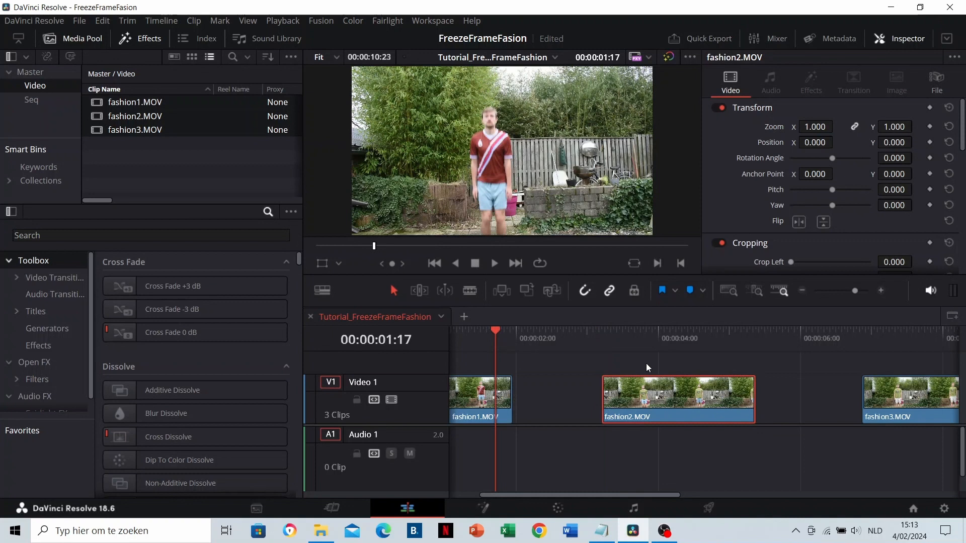
pyautogui.click(514, 330)
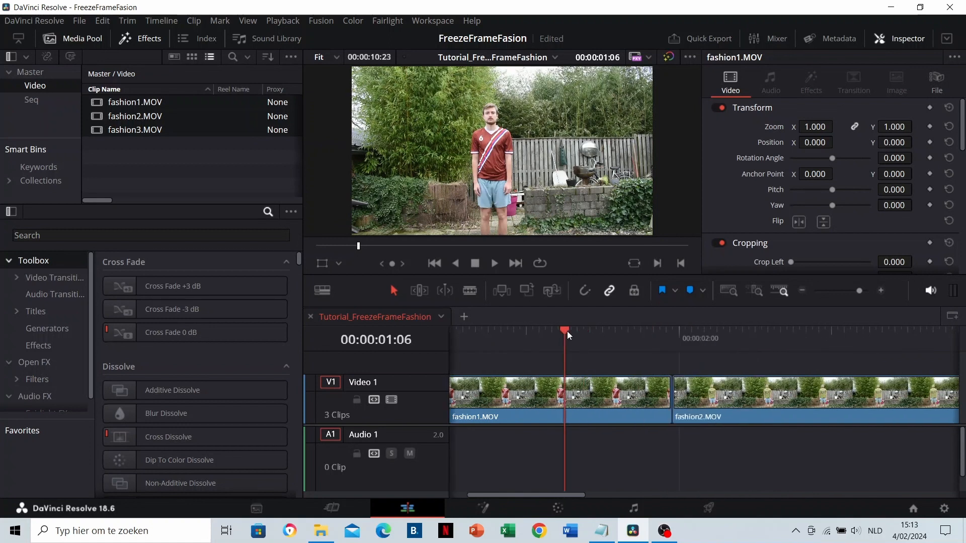
# Position the playhead on fashion2.MOV just after the first clip for the freeze-frame cut
pyautogui.click(493, 263)
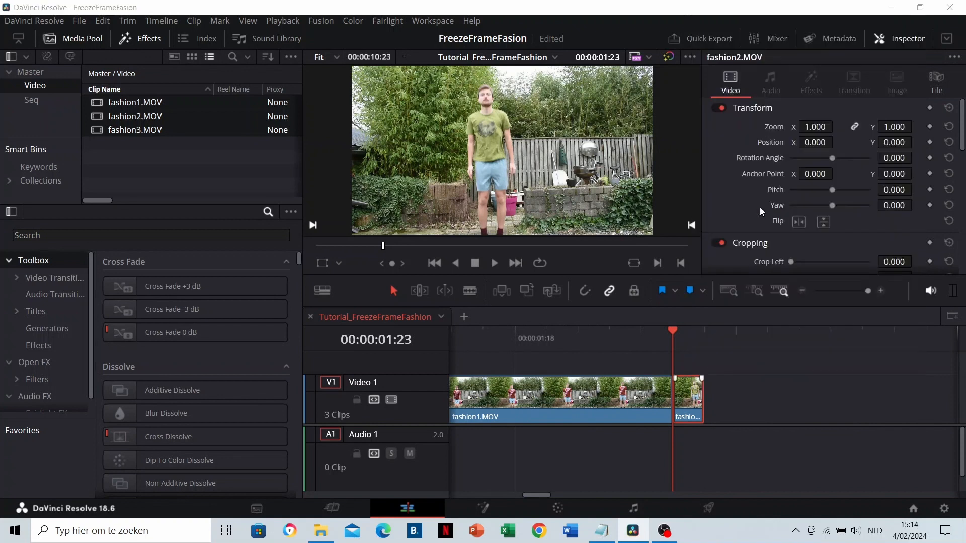
pyautogui.moveTo(766, 356)
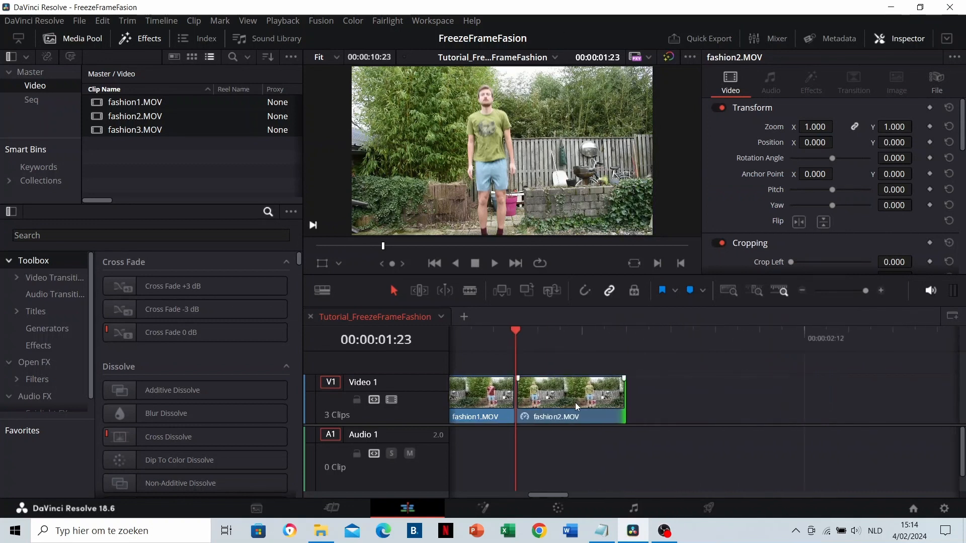
# Drag fashion3.MOV left along V1 toward the end of the fashion2 freeze clip
pyautogui.moveTo(622, 397); pyautogui.dragTo(779, 397)
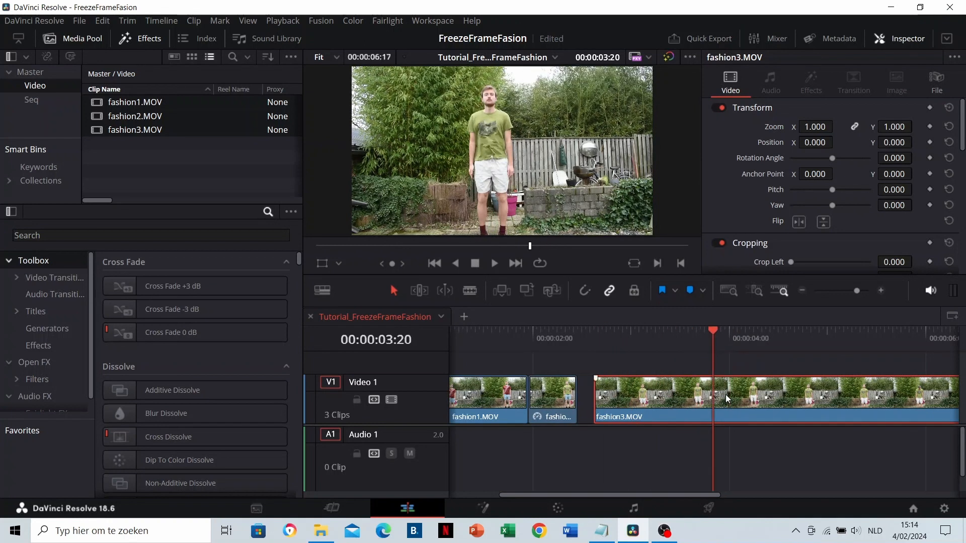
# Slide fashion3.MOV flush against the frozen clip and trim one frame off its start
pyautogui.moveTo(712, 399); pyautogui.dragTo(643, 399)
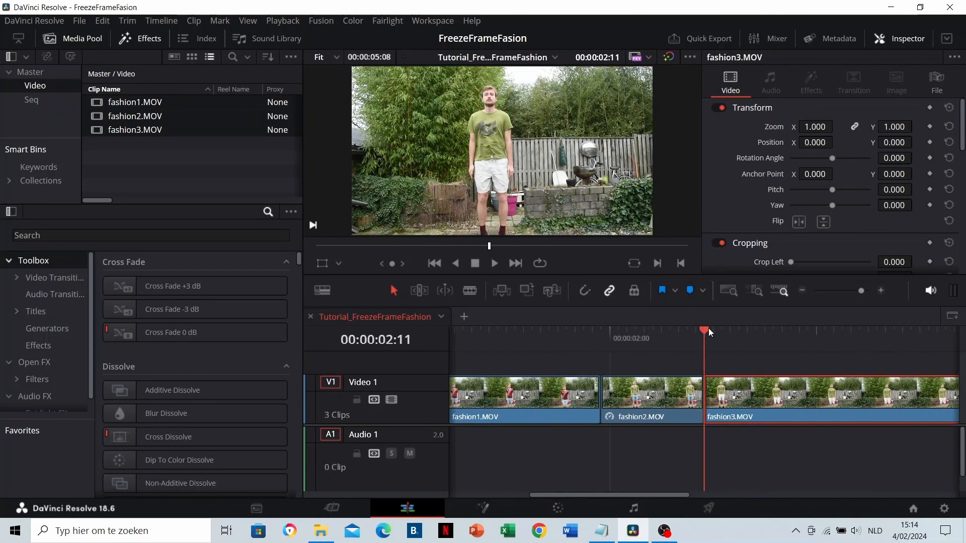
pyautogui.moveTo(705, 331); pyautogui.dragTo(720, 331)
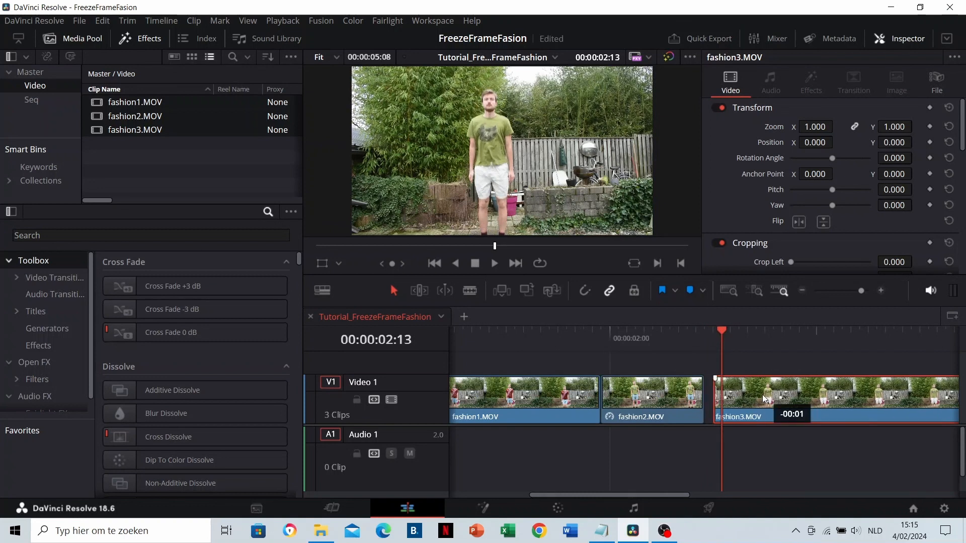
# Scrub past the cut into the third clip and play back from late in the first clip
pyautogui.click(493, 263)
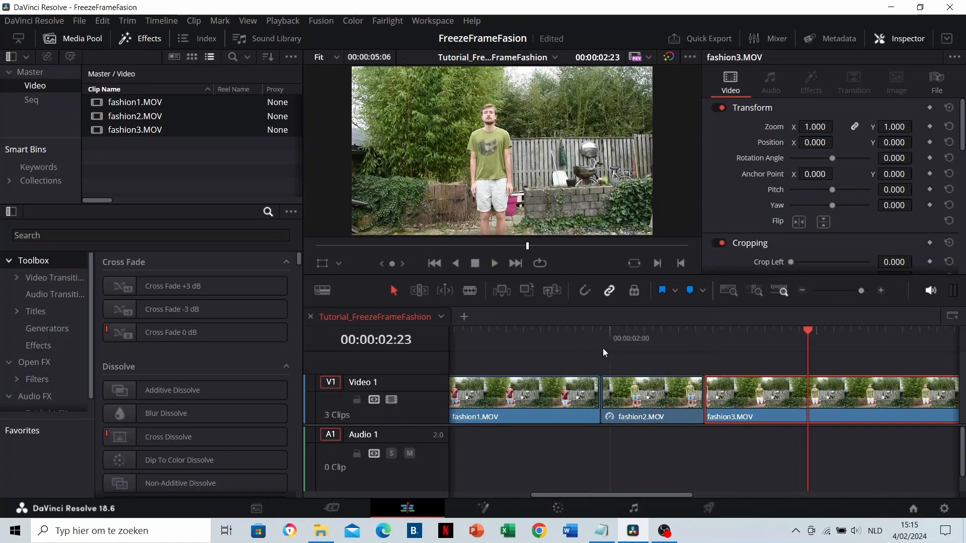
pyautogui.click(566, 331)
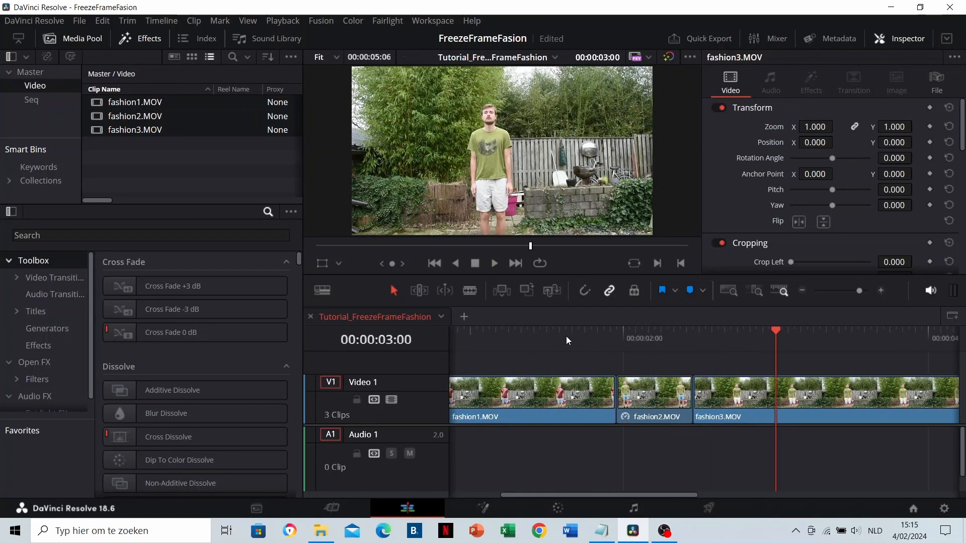
pyautogui.click(584, 331)
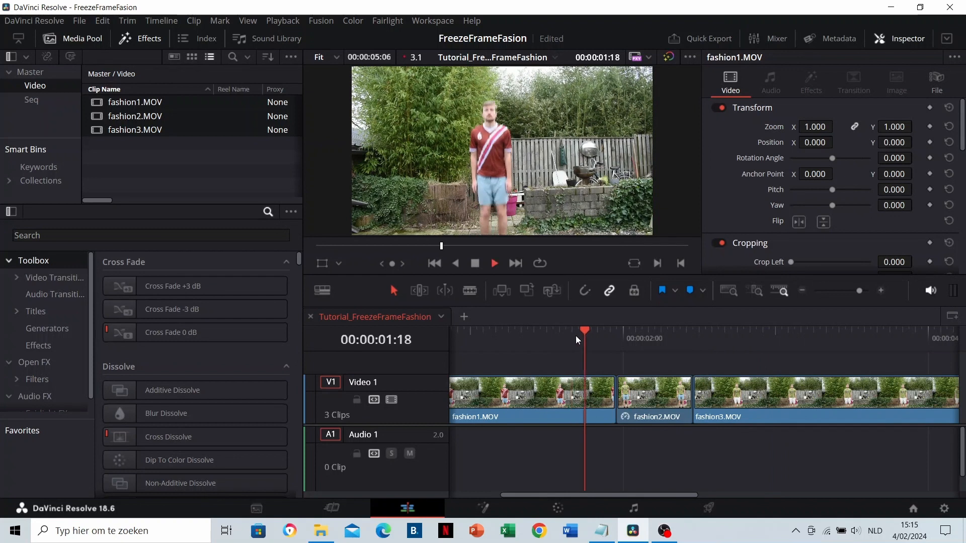
# Move the frozen fashion2 clip up to V2 and position the playhead on fashion1's last frame
pyautogui.moveTo(583, 331); pyautogui.dragTo(628, 331)
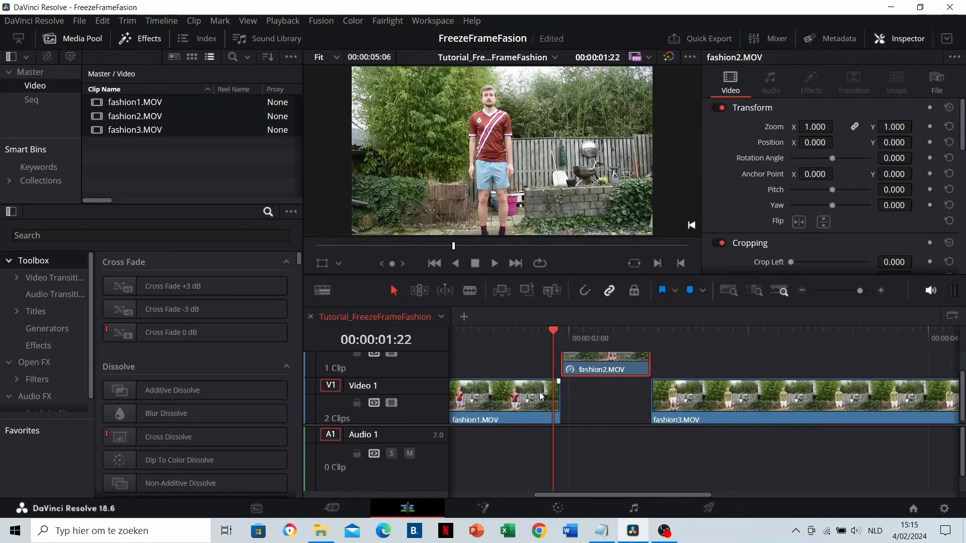
pyautogui.click(493, 263)
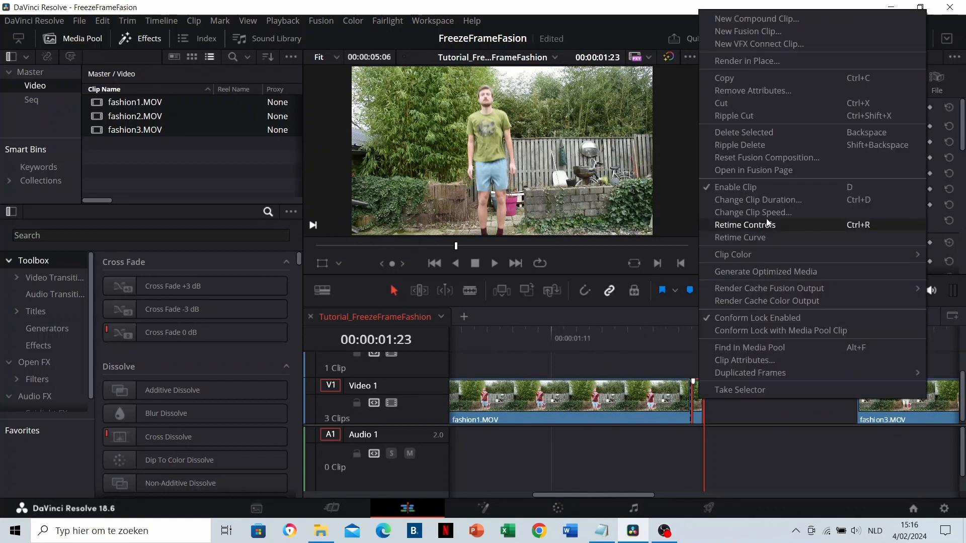
# Turn fashion1's last frame into a Freeze Frame via Change Clip Speed and extend it on the timeline
pyautogui.click(752, 212)
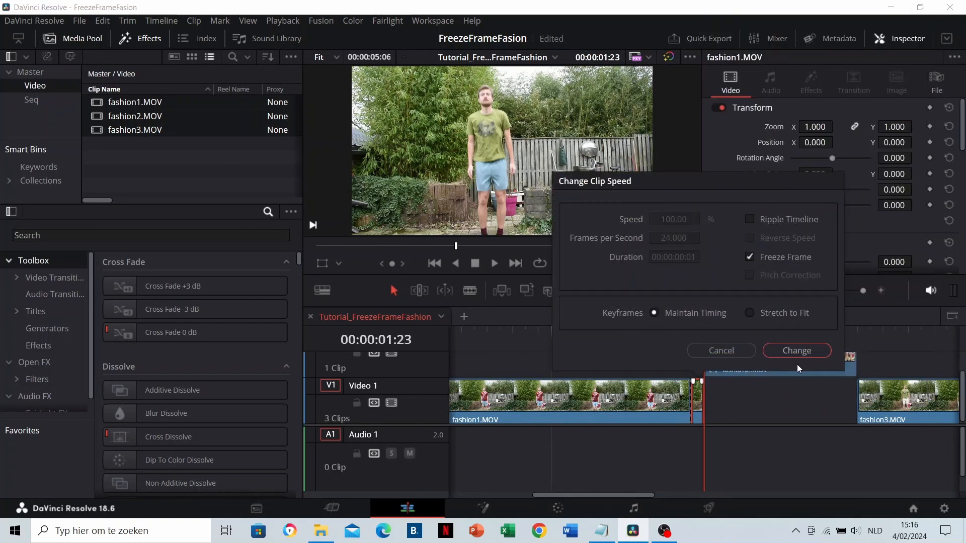
pyautogui.click(796, 350)
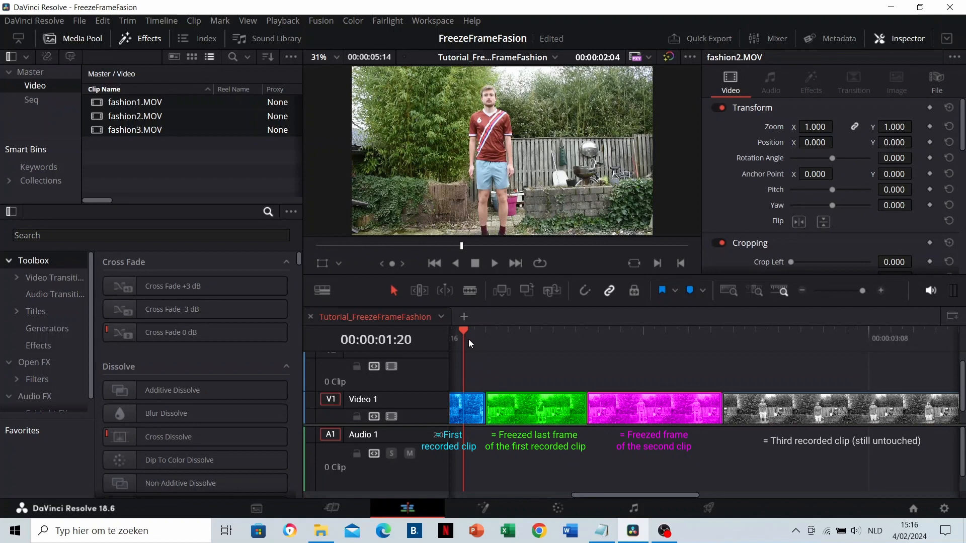
pyautogui.click(493, 263)
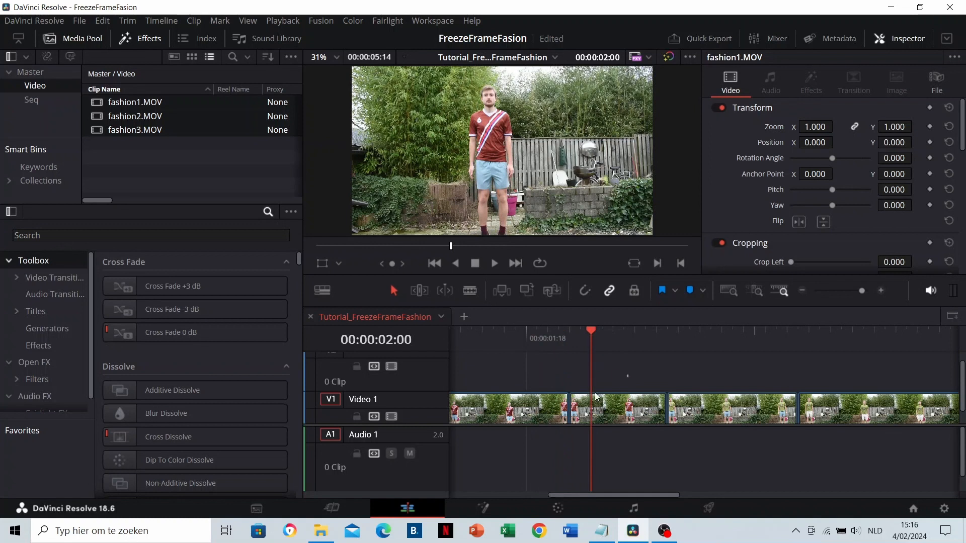
# Colour both fashion1 clips orange and park the playhead at 00:00:01:20
pyautogui.rightClick(594, 407)
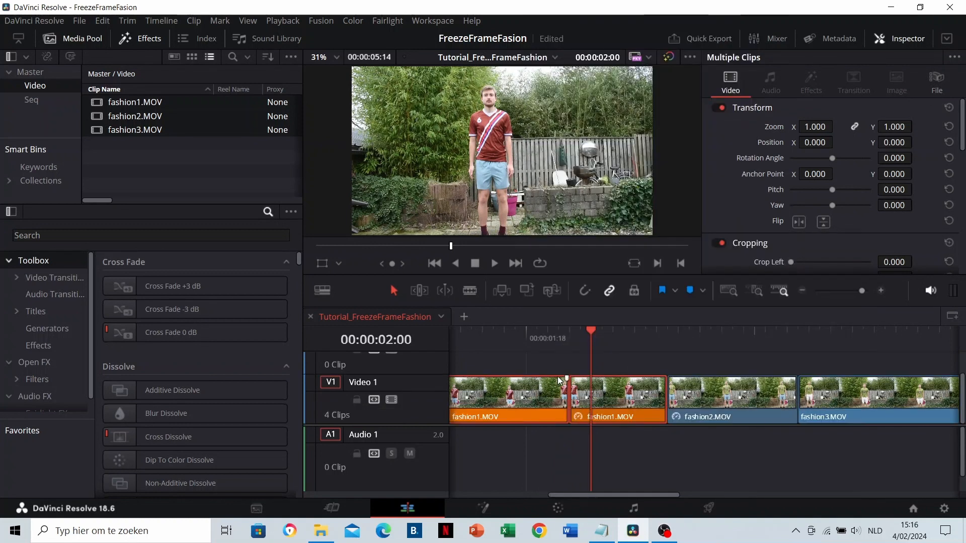
pyautogui.click(548, 331)
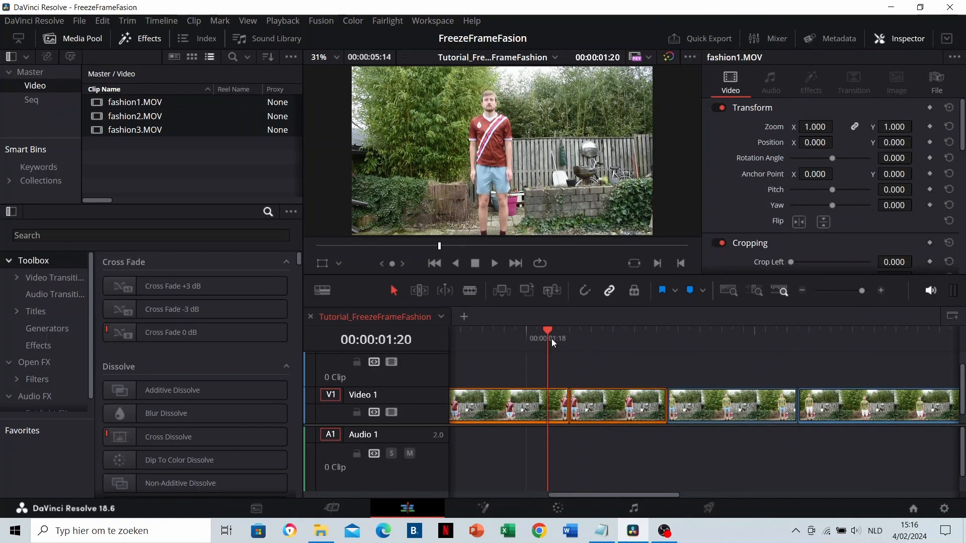
pyautogui.click(493, 263)
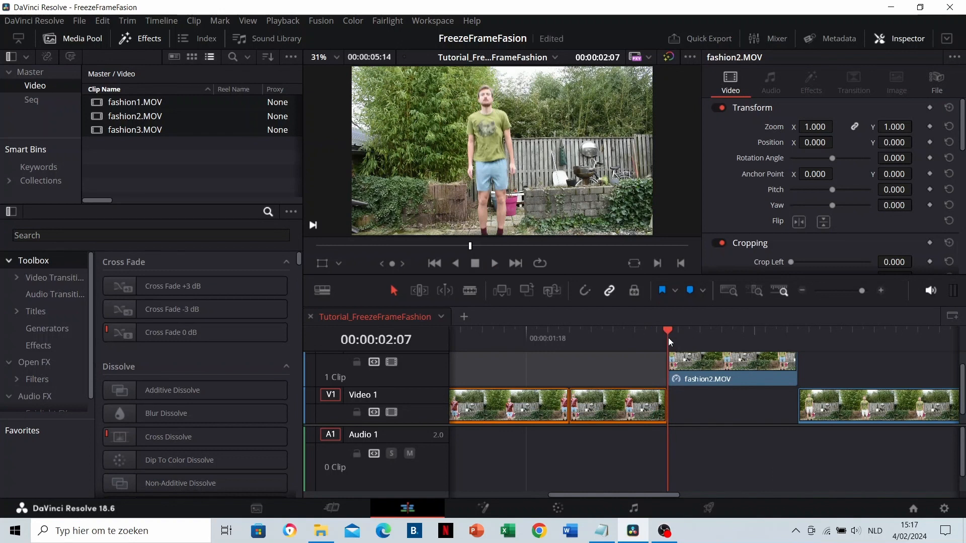
# Nudge fashion2.MOV earlier on V2 and blade it at the playhead into two parts
pyautogui.moveTo(667, 330); pyautogui.dragTo(635, 329)
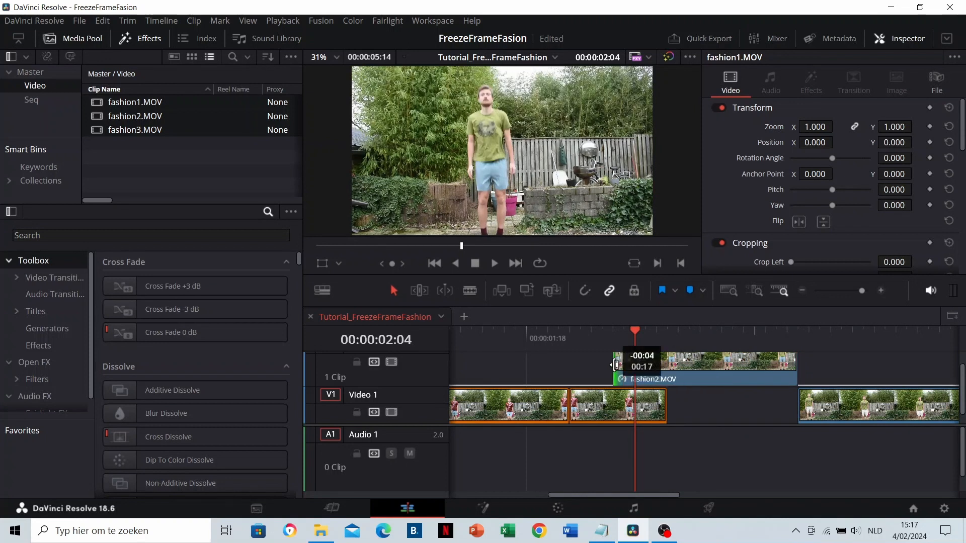
pyautogui.click(493, 263)
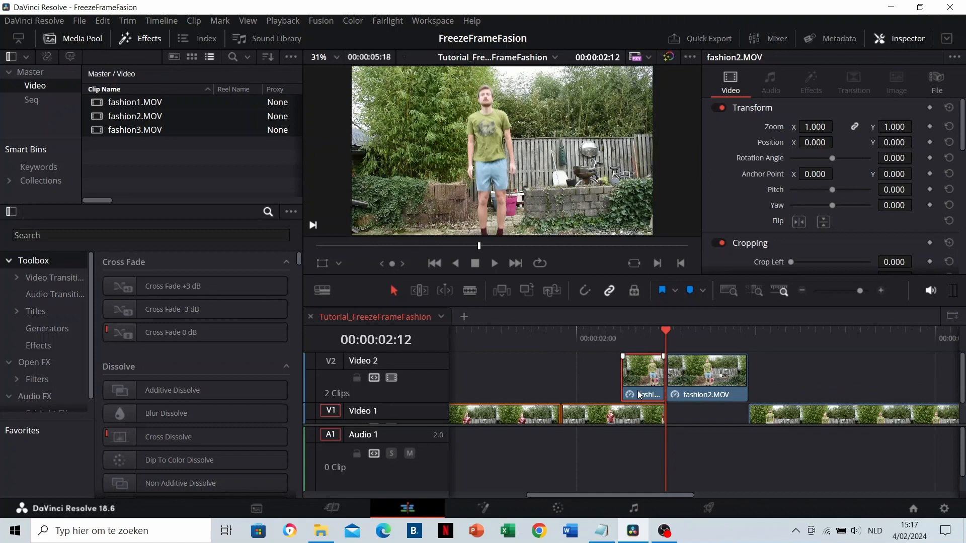
pyautogui.moveTo(502, 166)
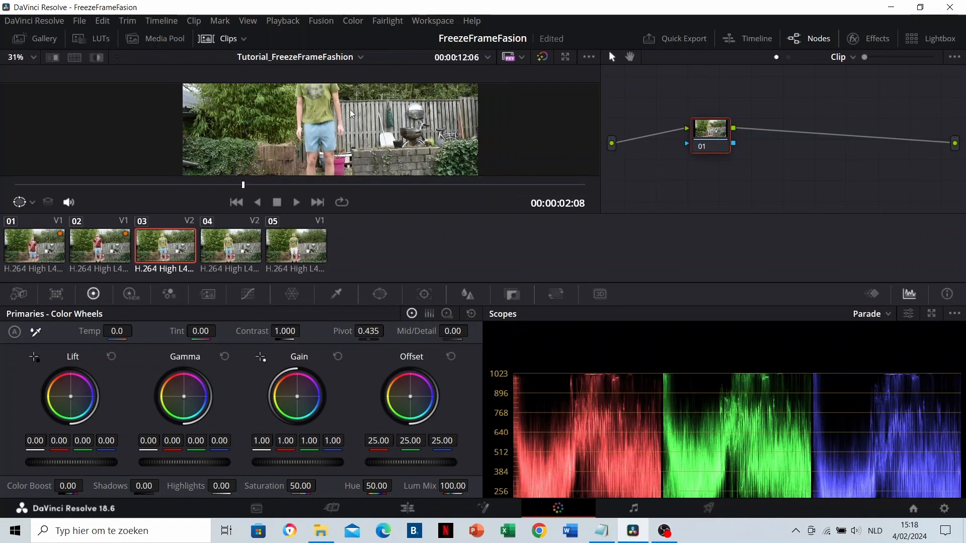
# Add a serial node after node 01 with an alpha output on the fashion2 grade, then return to Edit
pyautogui.rightClick(709, 131)
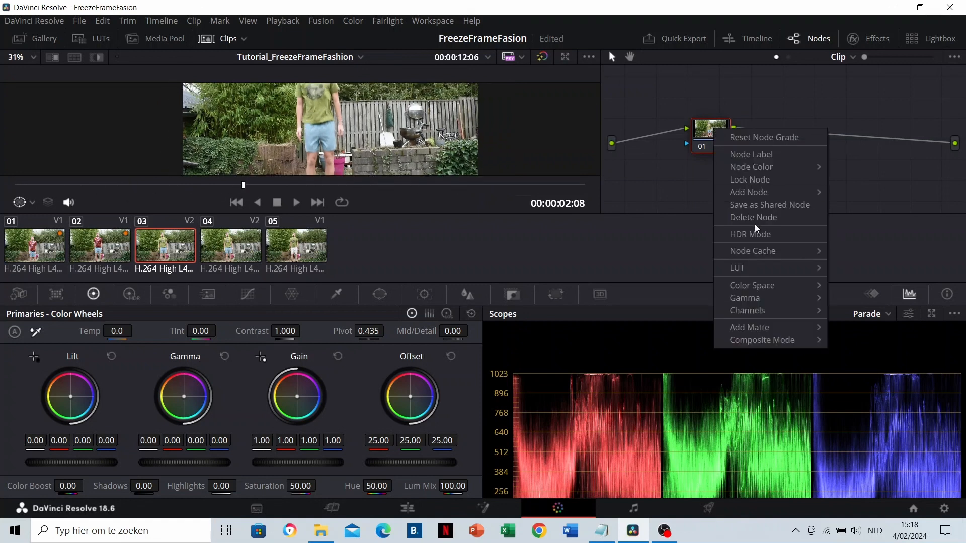
pyautogui.click(748, 191)
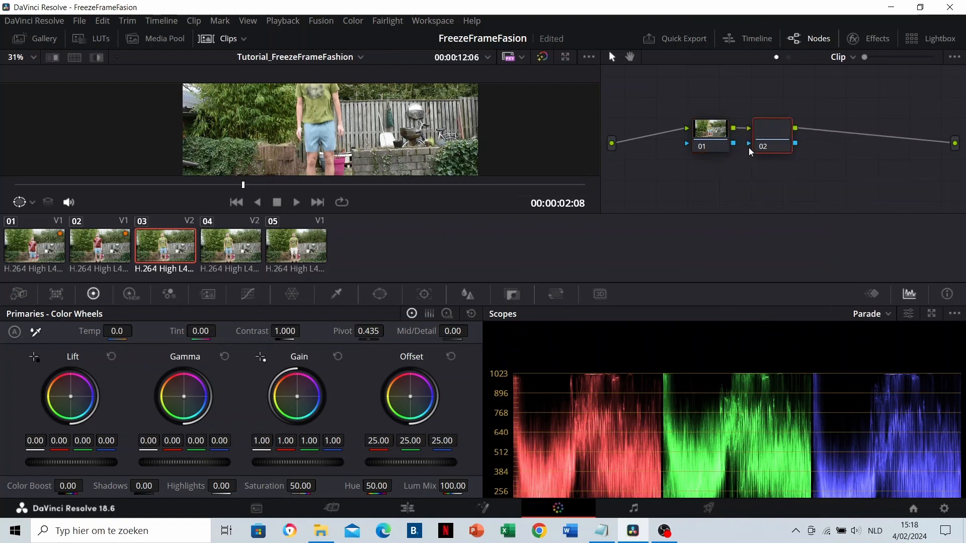
pyautogui.rightClick(771, 136)
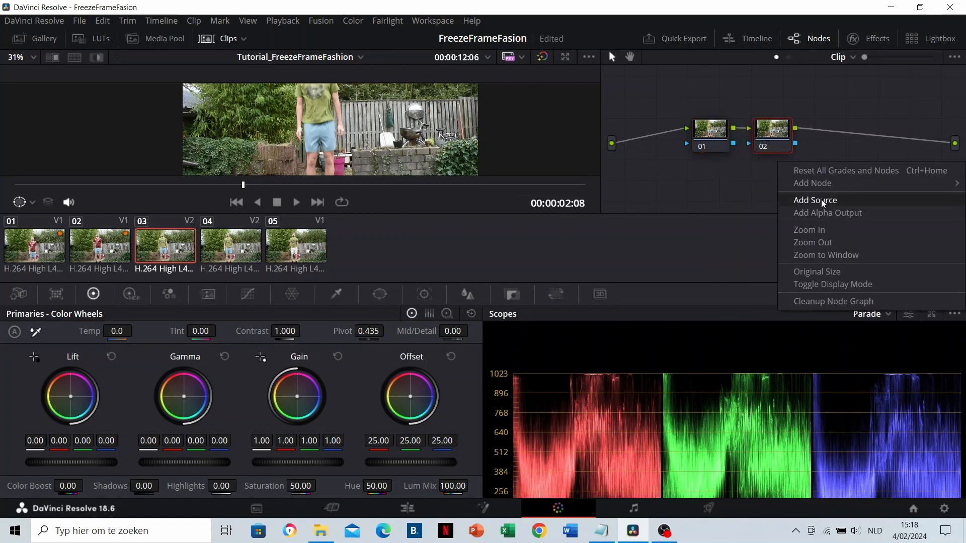
pyautogui.click(814, 199)
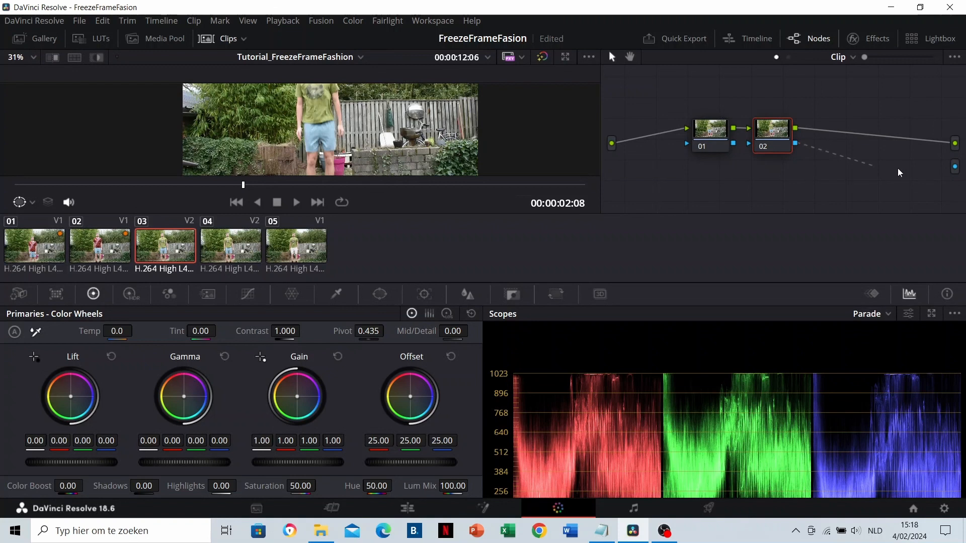
pyautogui.moveTo(852, 159)
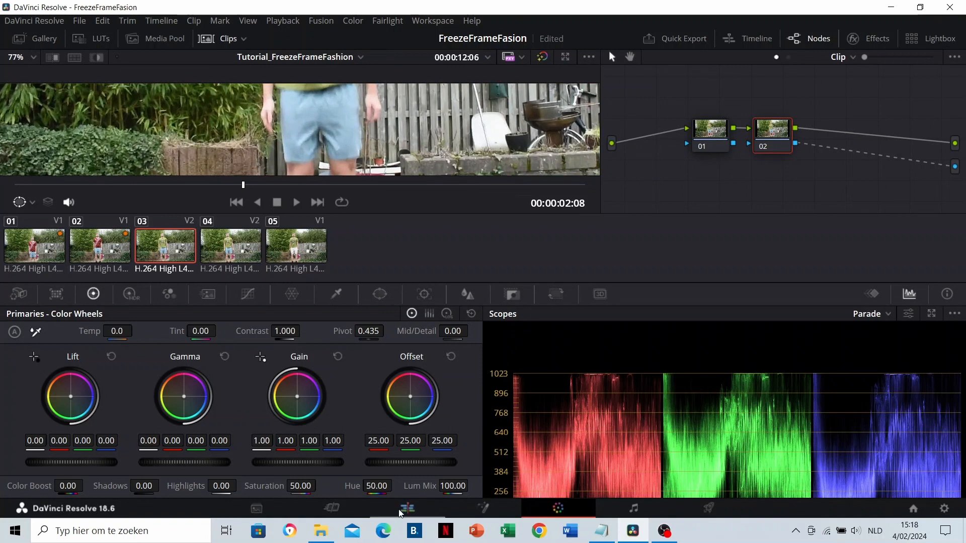
pyautogui.click(406, 508)
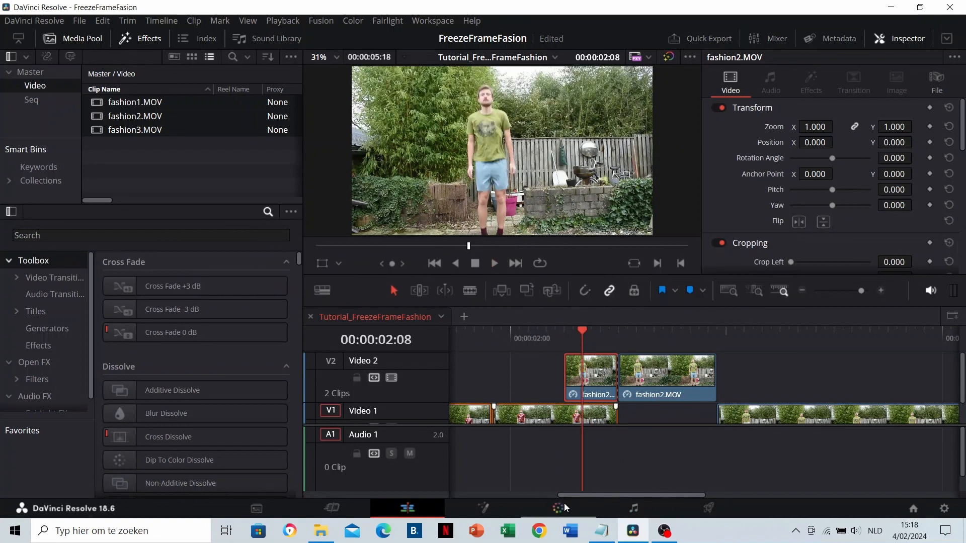
# Return to the Color page and bring up the Window palette's curve mask tools
pyautogui.click(545, 338)
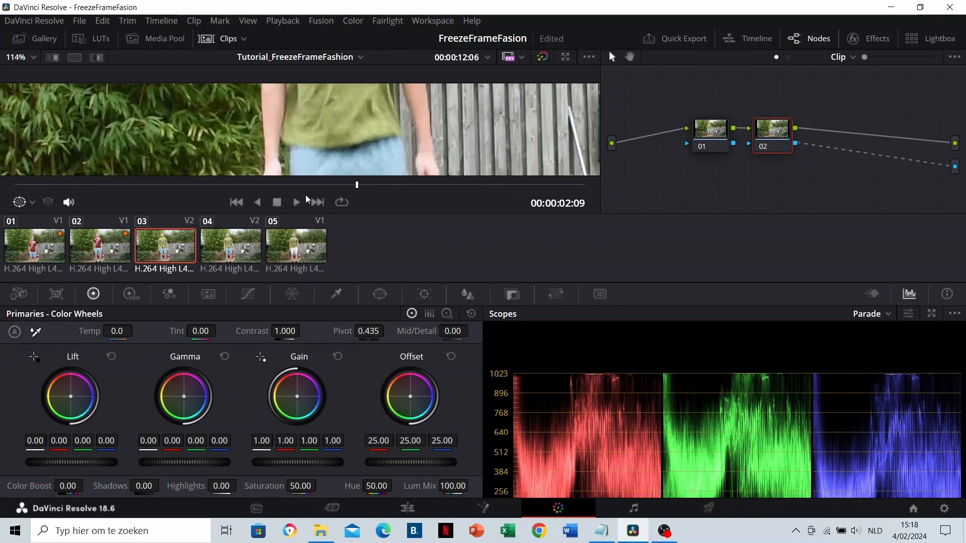
pyautogui.moveTo(144, 414)
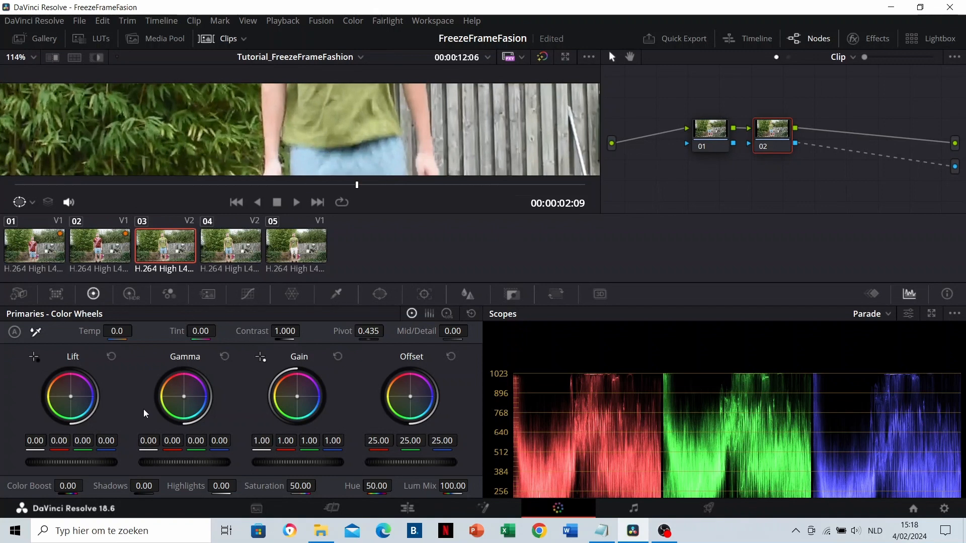
pyautogui.click(379, 294)
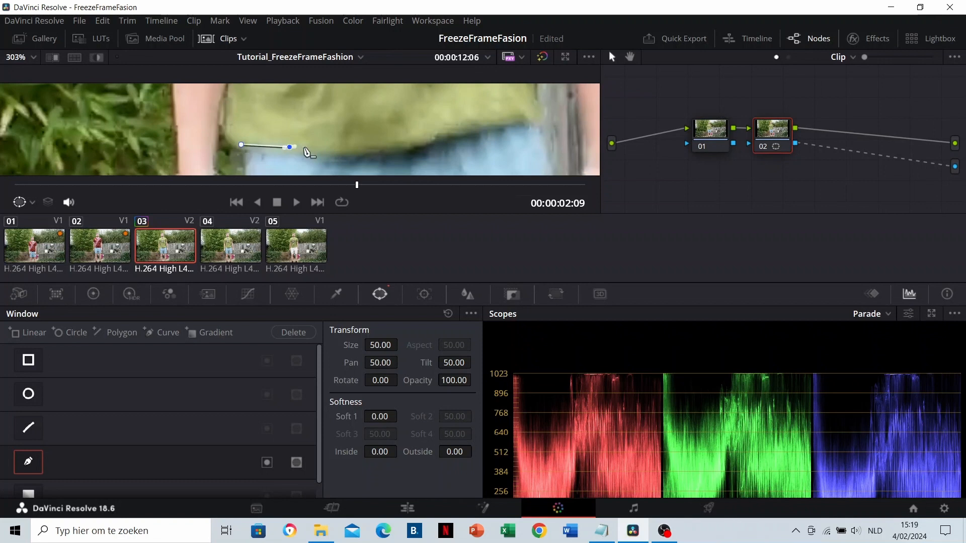
# Trace the curve mask along the green t-shirt's hem and around its outline, closing the shape
pyautogui.moveTo(289, 146); pyautogui.dragTo(419, 145)
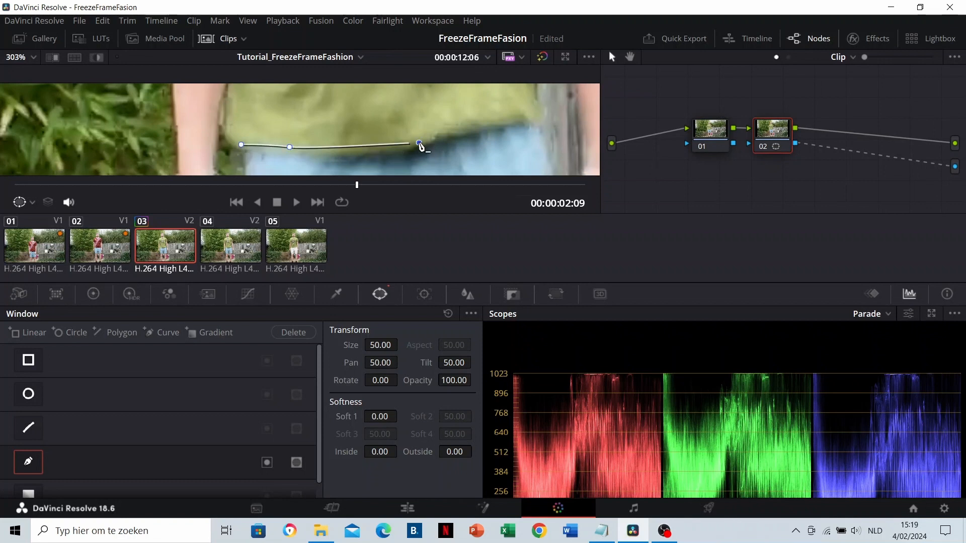
pyautogui.moveTo(419, 144); pyautogui.dragTo(419, 142)
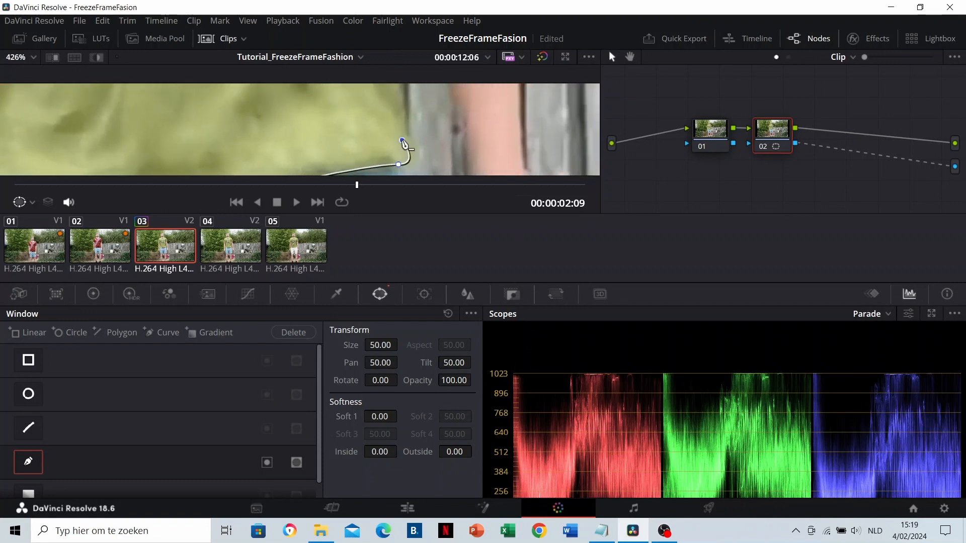
pyautogui.scroll(-3)
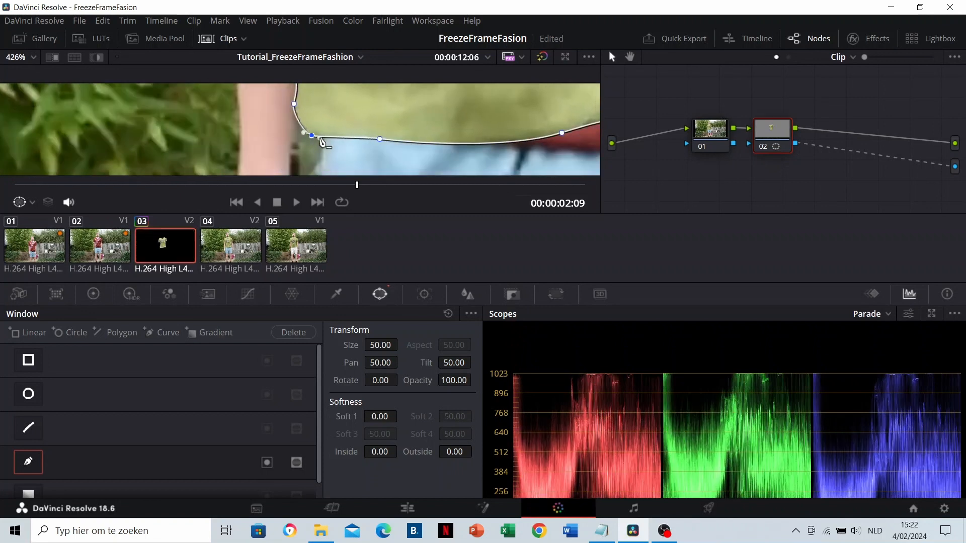
pyautogui.scroll(-3)
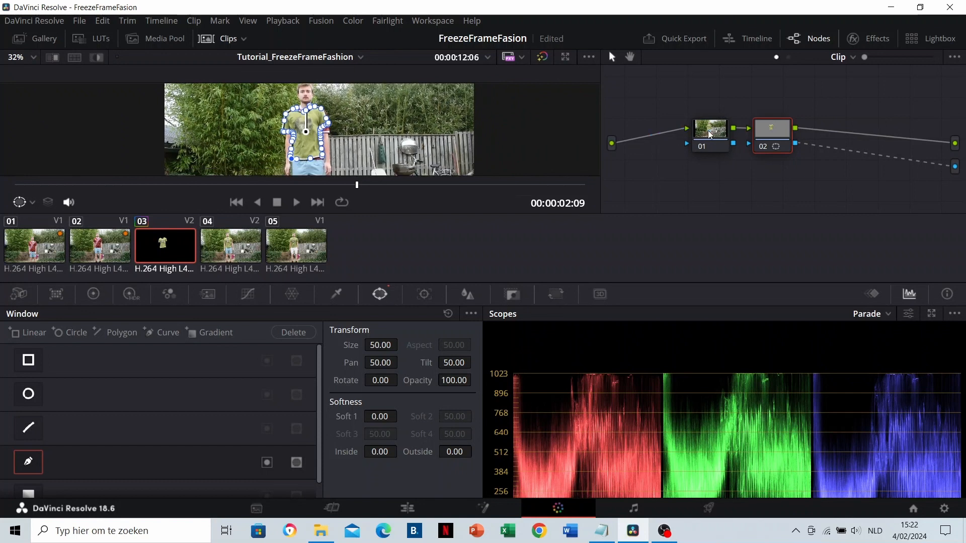
# Preview the masked shirt over black on the Edit timeline, re-enable V1 and scrub back to 00:00:01:18
pyautogui.click(406, 508)
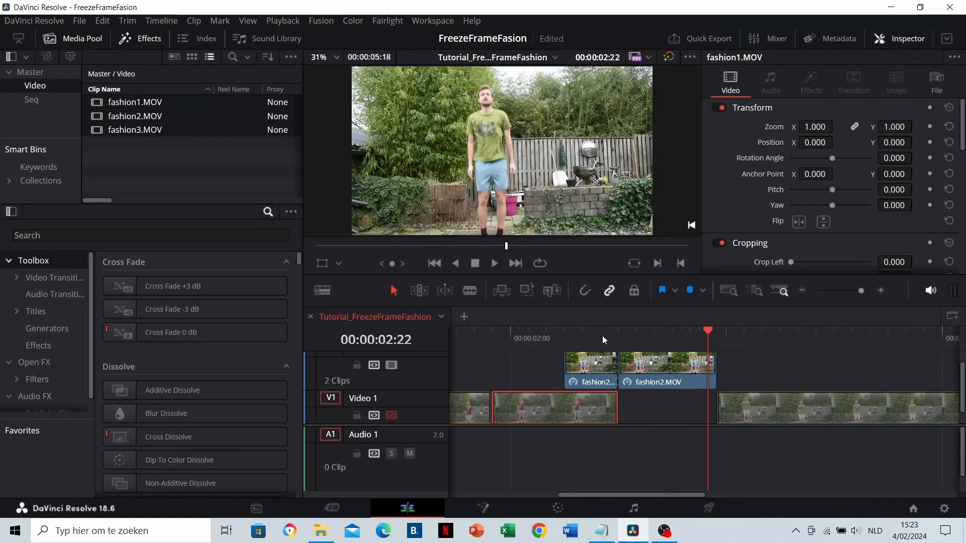
pyautogui.click(610, 330)
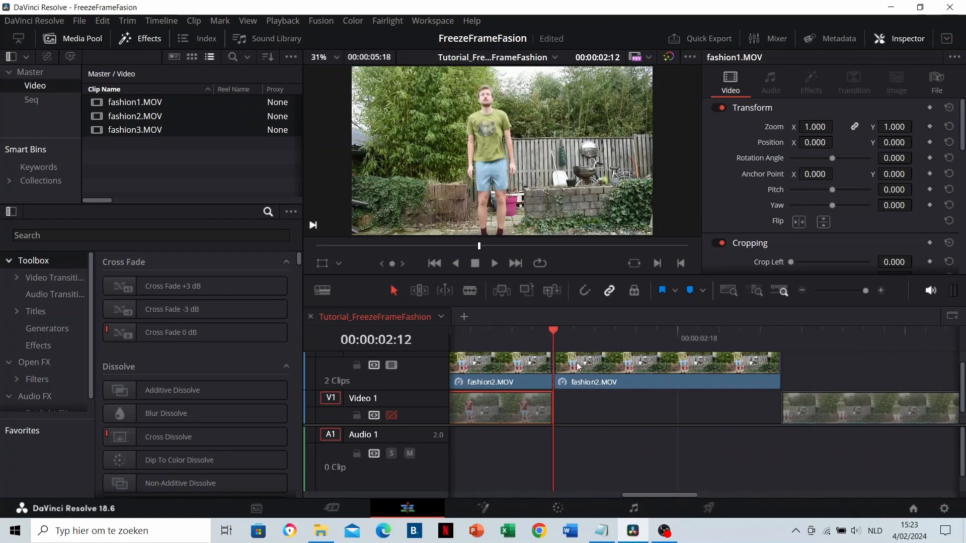
pyautogui.moveTo(549, 341)
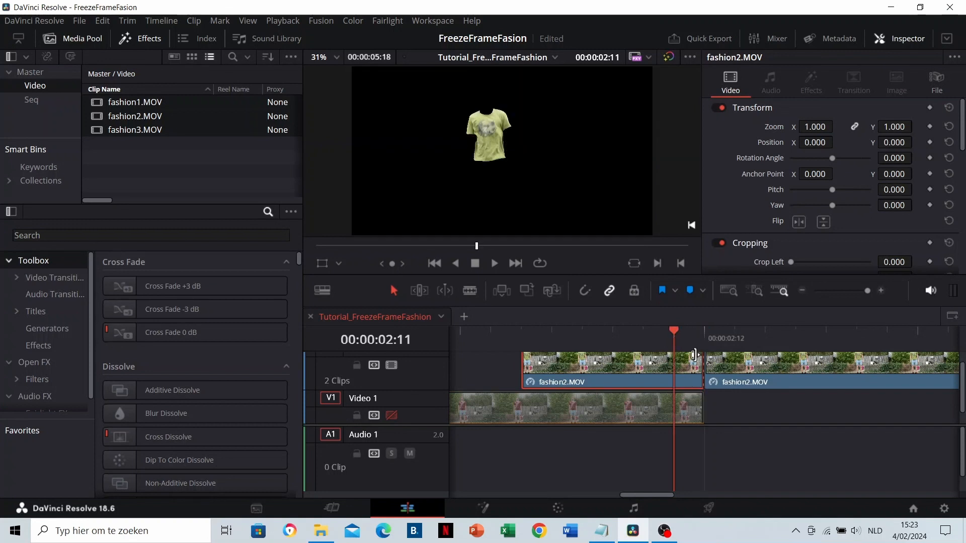
pyautogui.moveTo(677, 362)
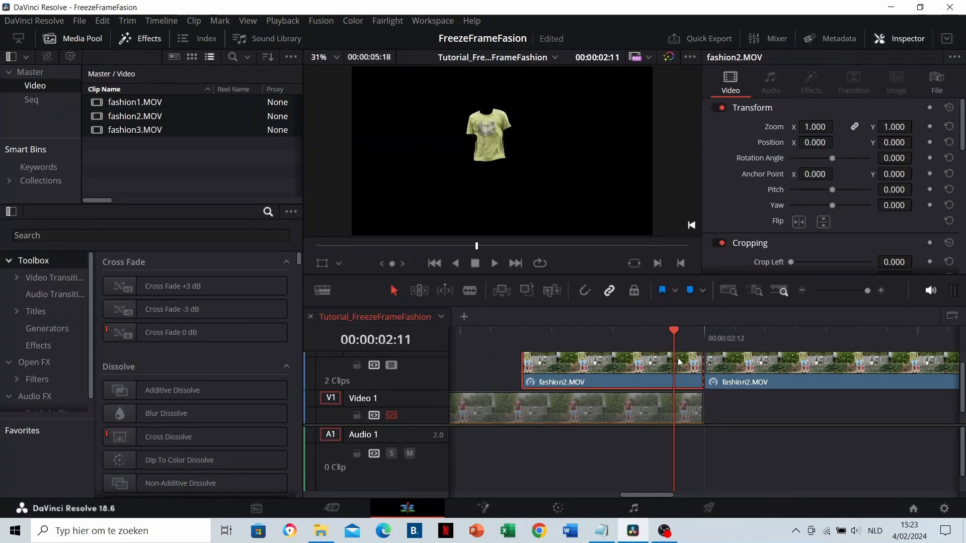
pyautogui.click(929, 142)
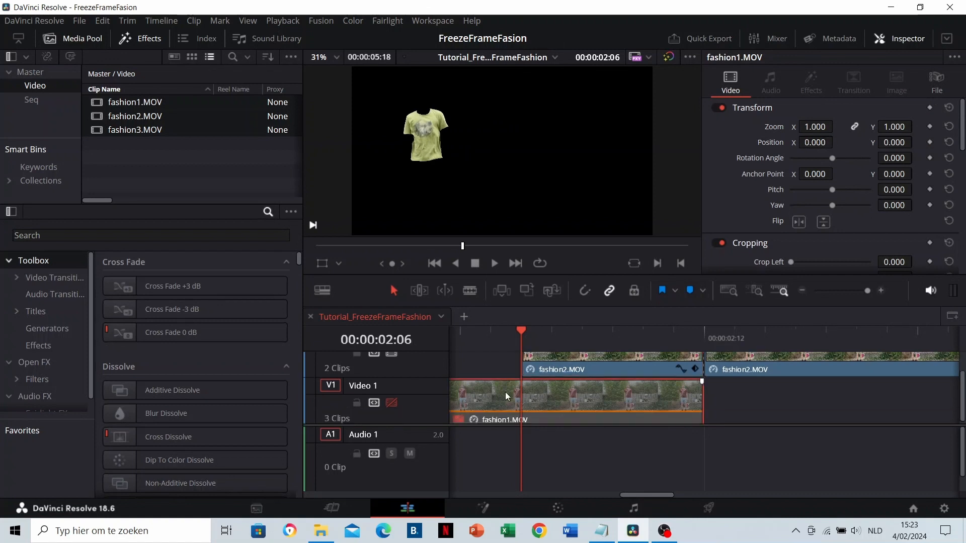
pyautogui.click(390, 405)
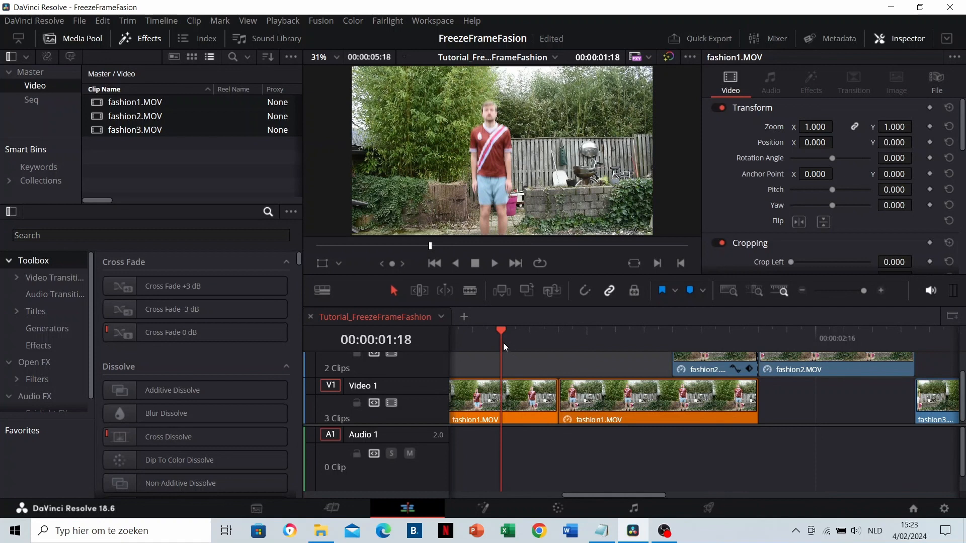
pyautogui.click(493, 263)
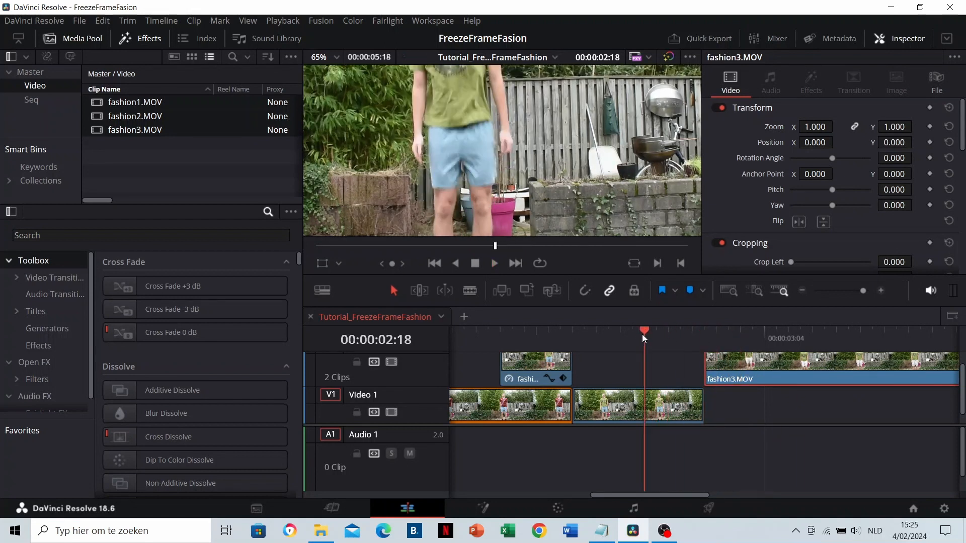
# Add a freeze frame to the fashion3 clip at 00:00:02:18 and trim its short piece on V2
pyautogui.click(493, 263)
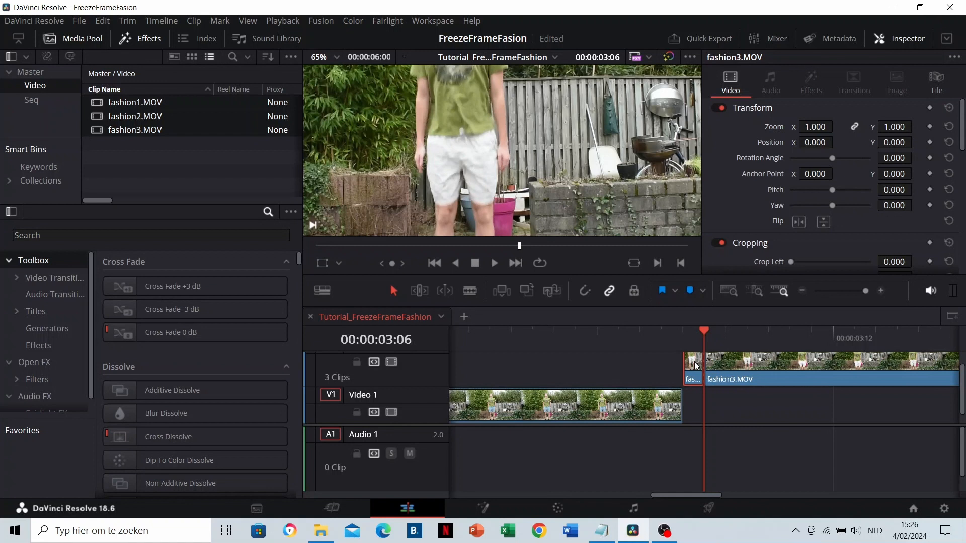
pyautogui.rightClick(695, 363)
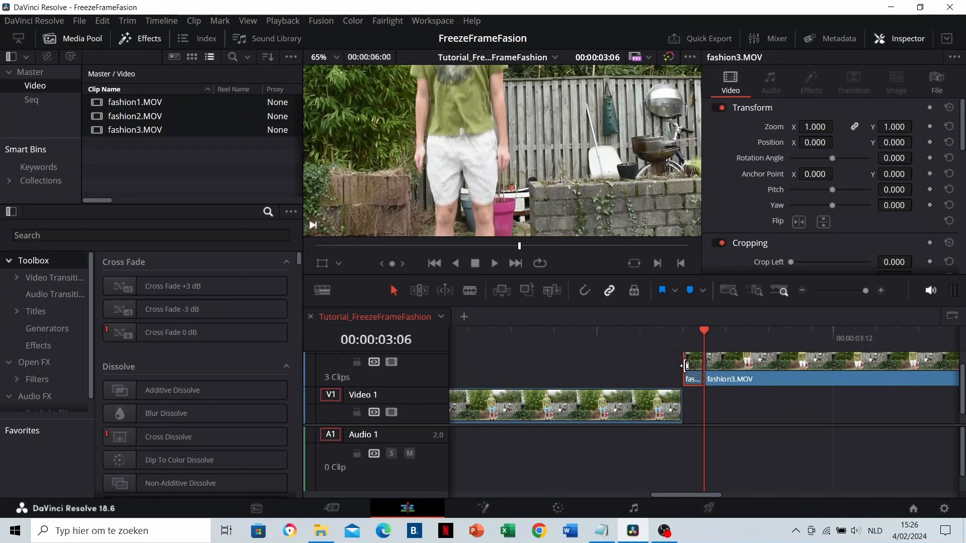
pyautogui.moveTo(690, 364); pyautogui.dragTo(583, 364)
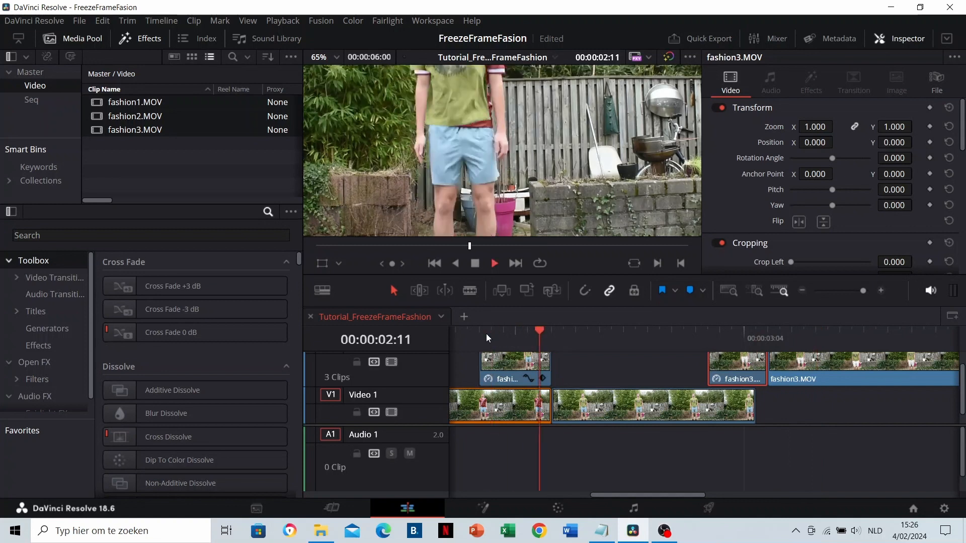
pyautogui.click(708, 330)
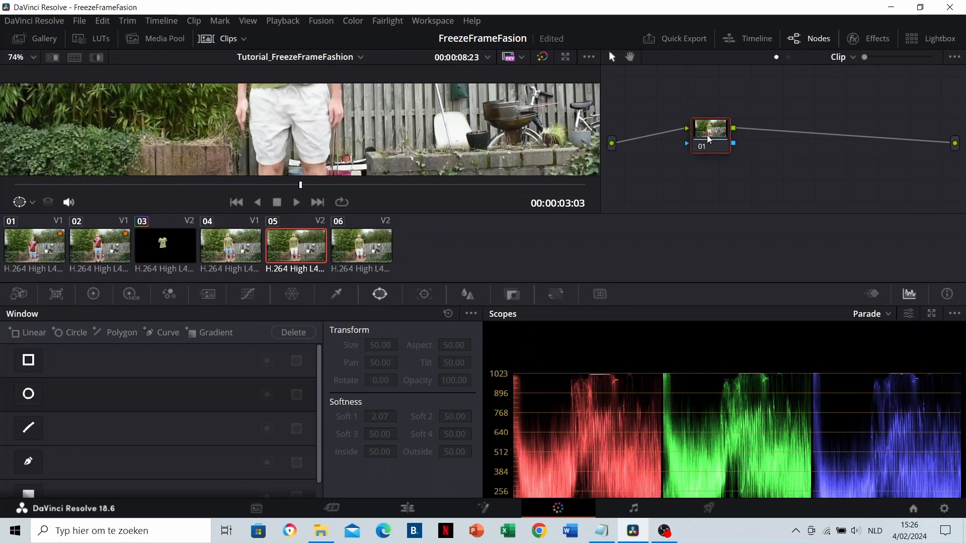
# Add an alpha output to the shorts clip's node graph
pyautogui.rightClick(709, 134)
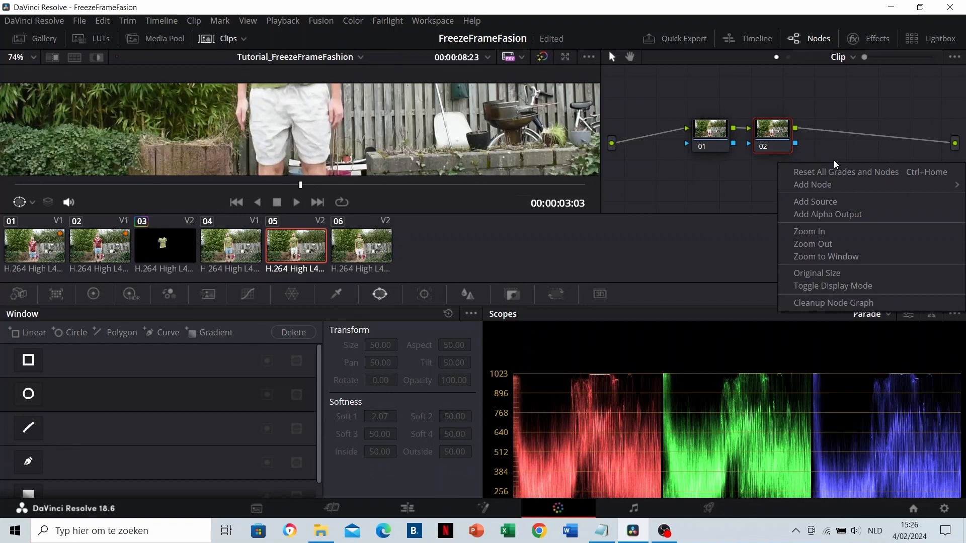
pyautogui.click(861, 157)
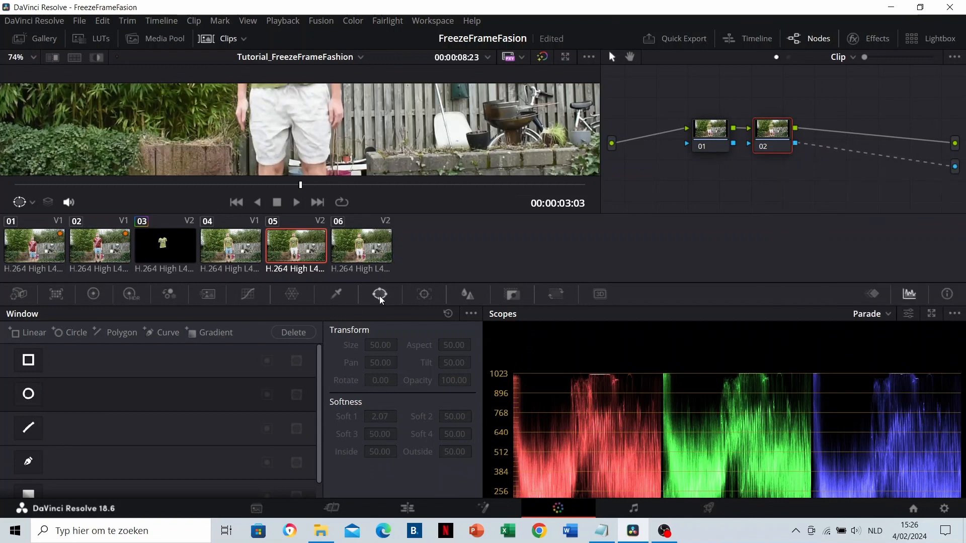
pyautogui.moveTo(29, 407)
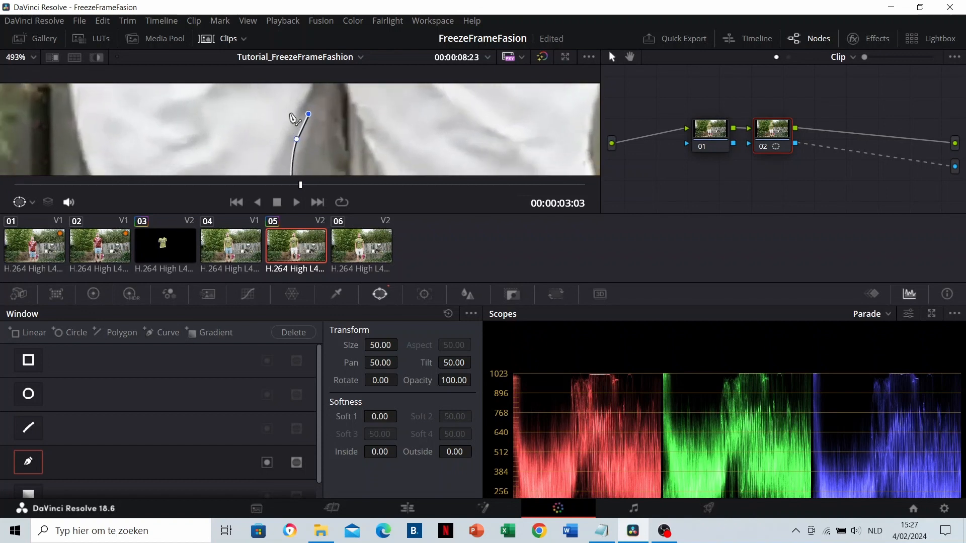
# Draw the curve mask along the shorts' edge and waistband on the second node
pyautogui.moveTo(308, 116); pyautogui.dragTo(300, 160)
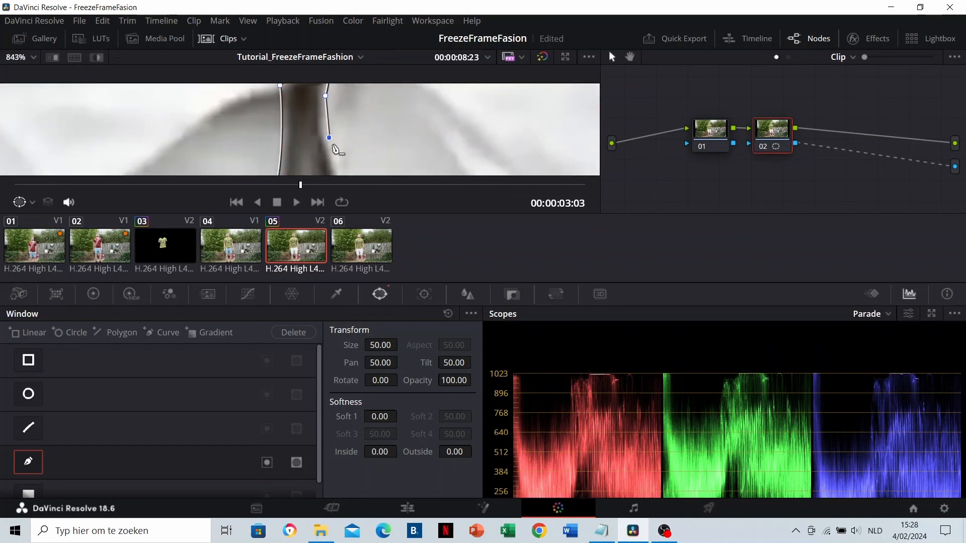
pyautogui.scroll(-3)
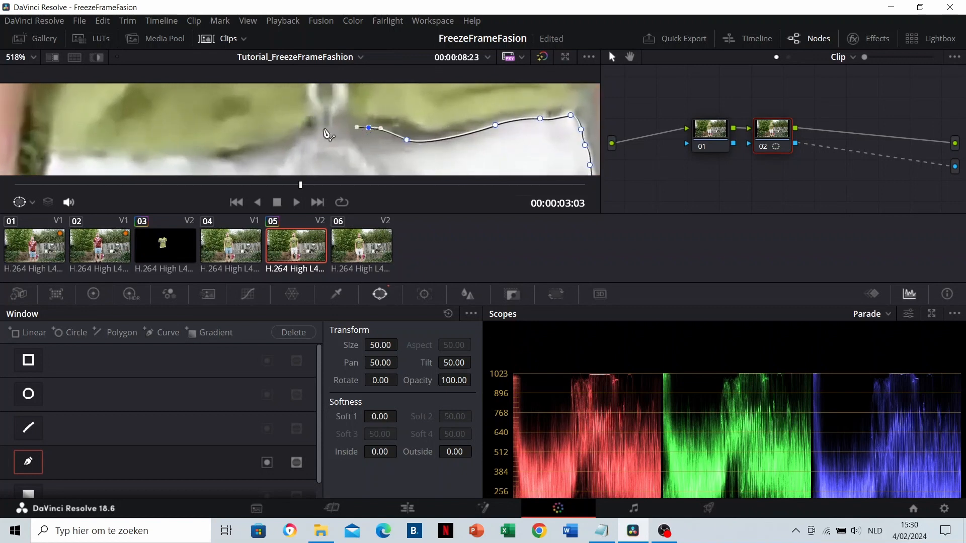
pyautogui.moveTo(368, 128); pyautogui.dragTo(308, 132)
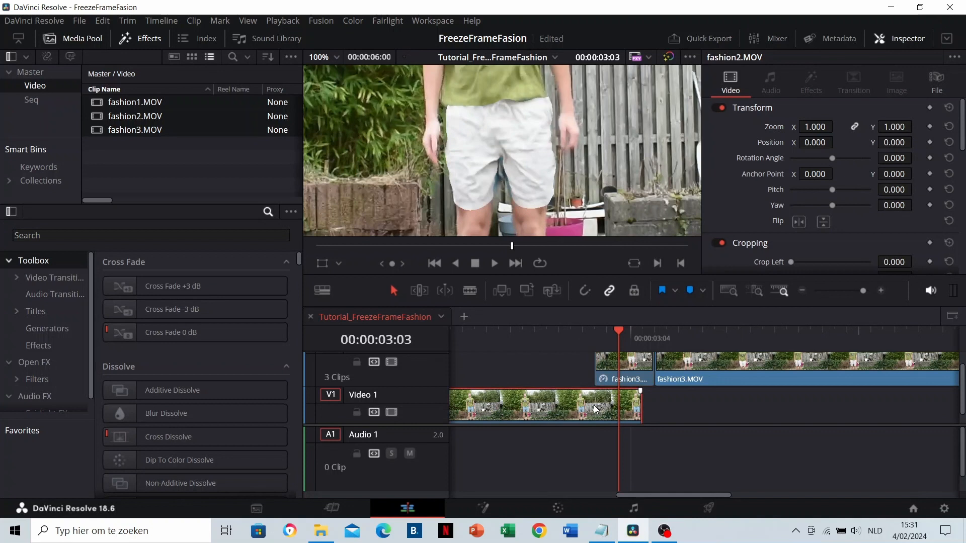
# Toggle V1 off and on to check the isolated shorts, then set a Position X keyframe at -420
pyautogui.click(391, 412)
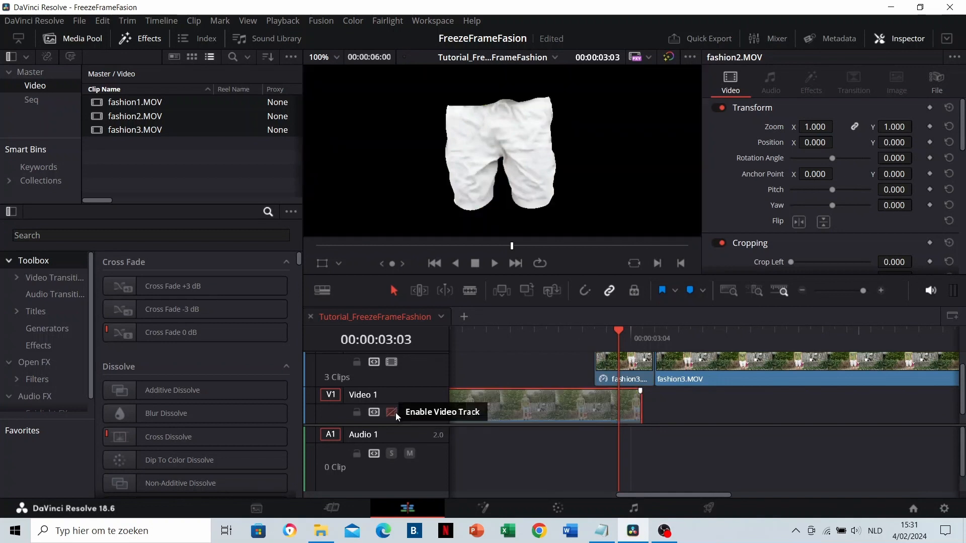
pyautogui.click(374, 412)
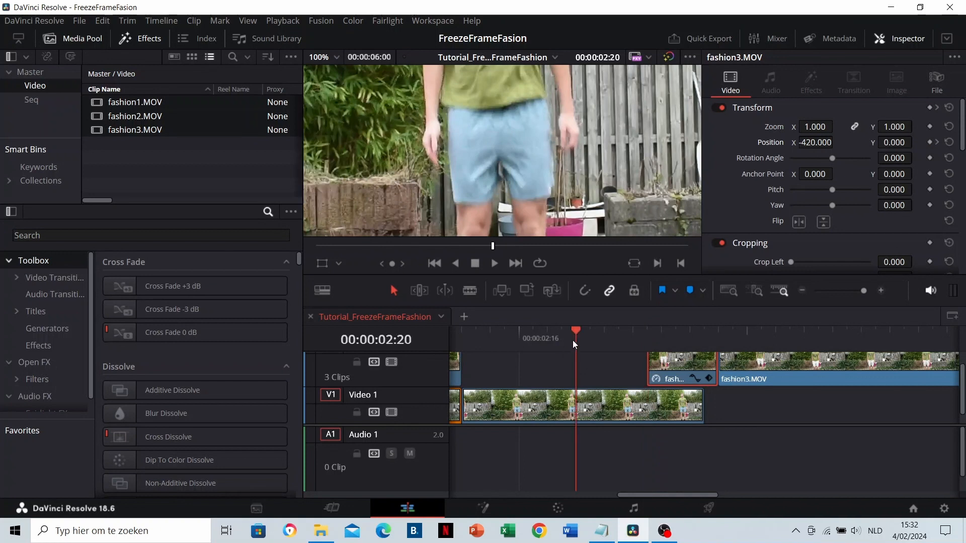
pyautogui.click(675, 330)
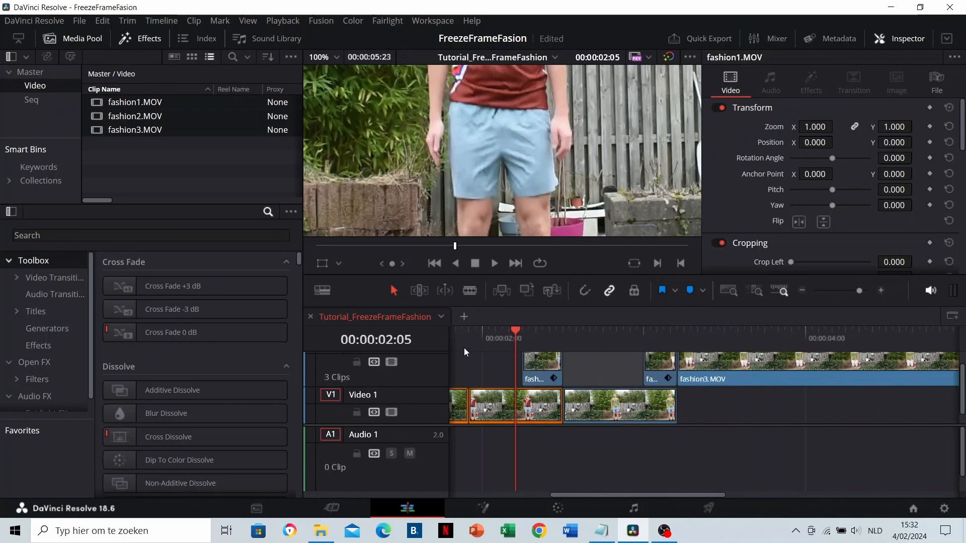
# Line up the frozen clips and jump the playhead to the start of the transition
pyautogui.click(493, 263)
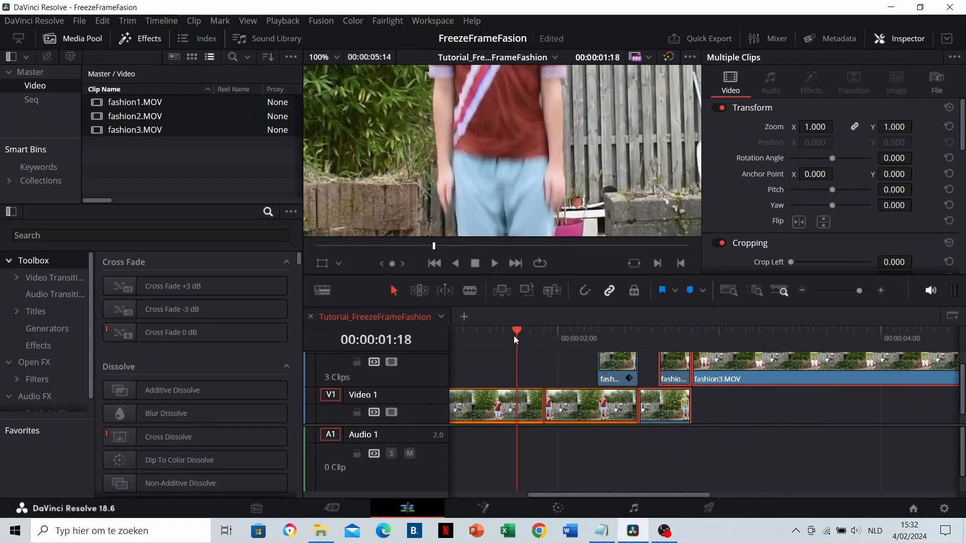
pyautogui.click(564, 338)
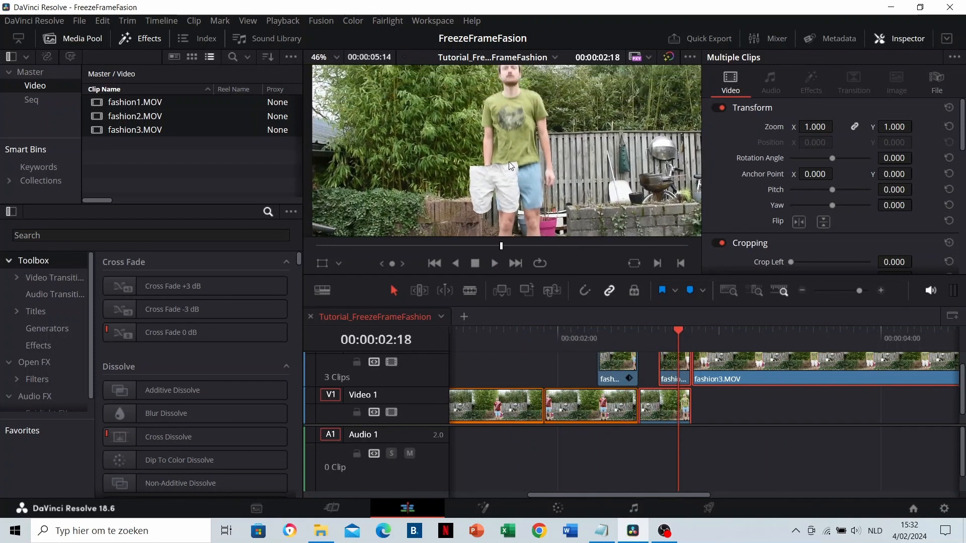
pyautogui.click(531, 330)
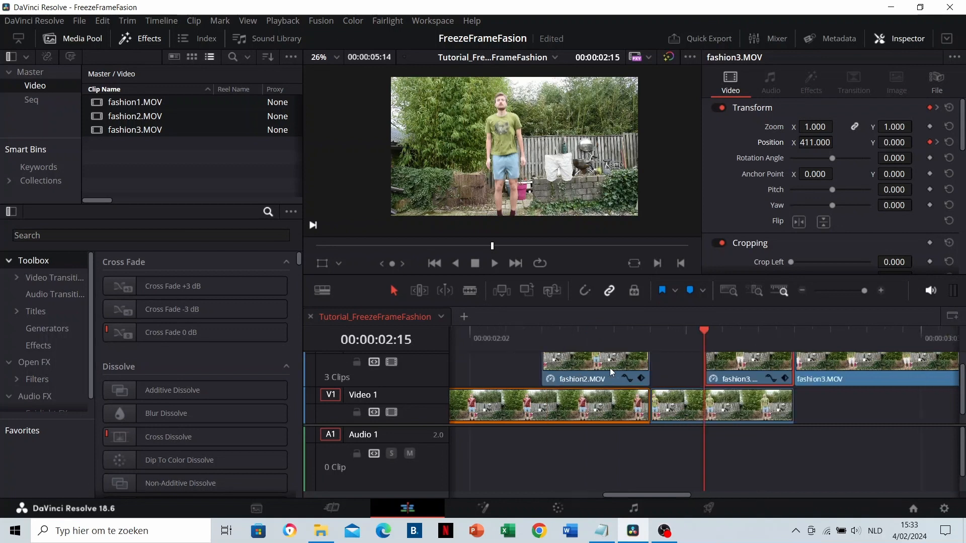
# Keyframe the shorts' Position X from 411 to 543 so they fly toward the model
pyautogui.click(493, 263)
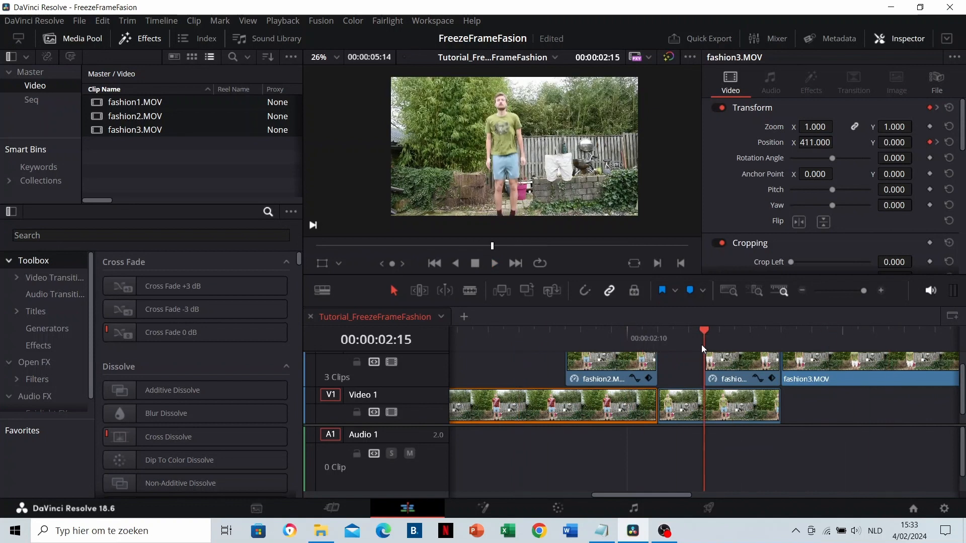
pyautogui.click(814, 141)
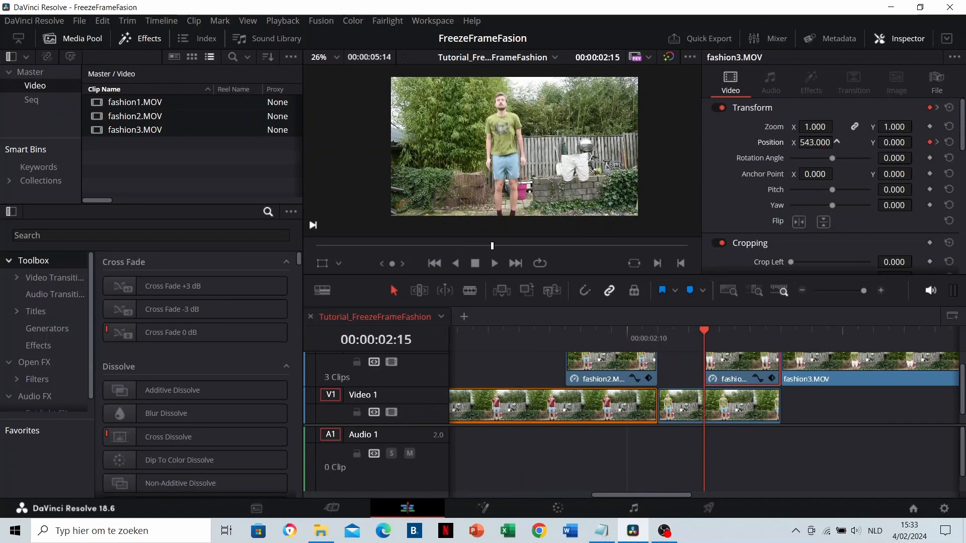
pyautogui.click(610, 369)
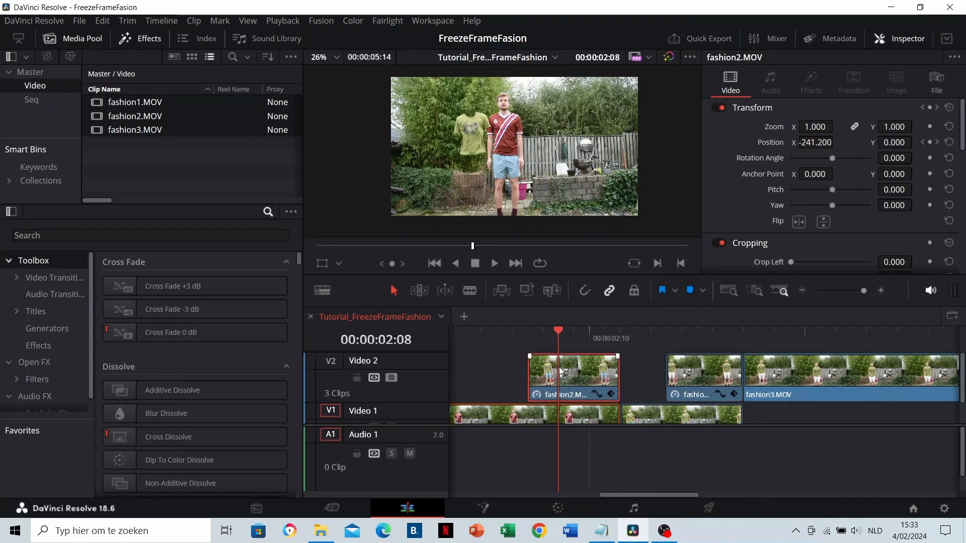
# Select the t-shirt clip and find Gaussian Blur in Effects by searching 'gaiss'
pyautogui.click(150, 234)
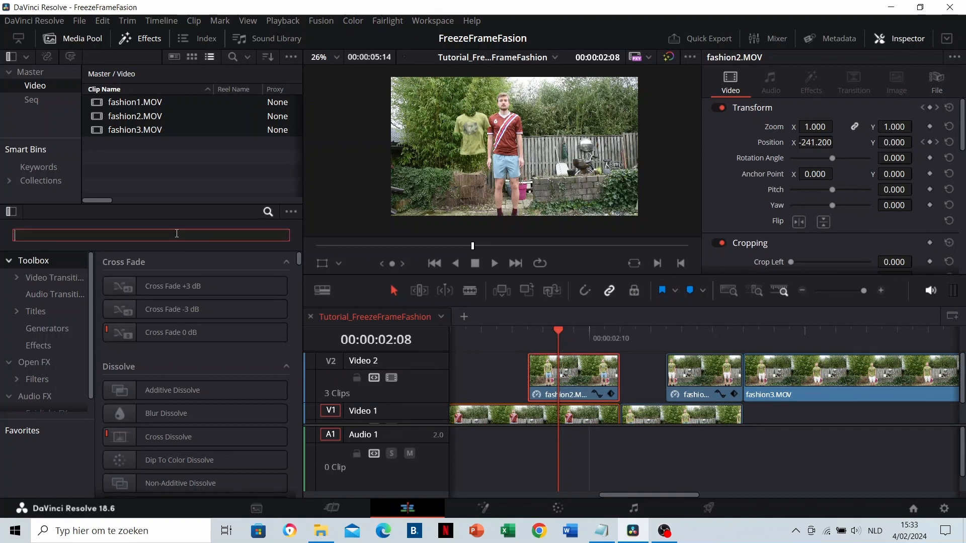
pyautogui.write('gaissi')
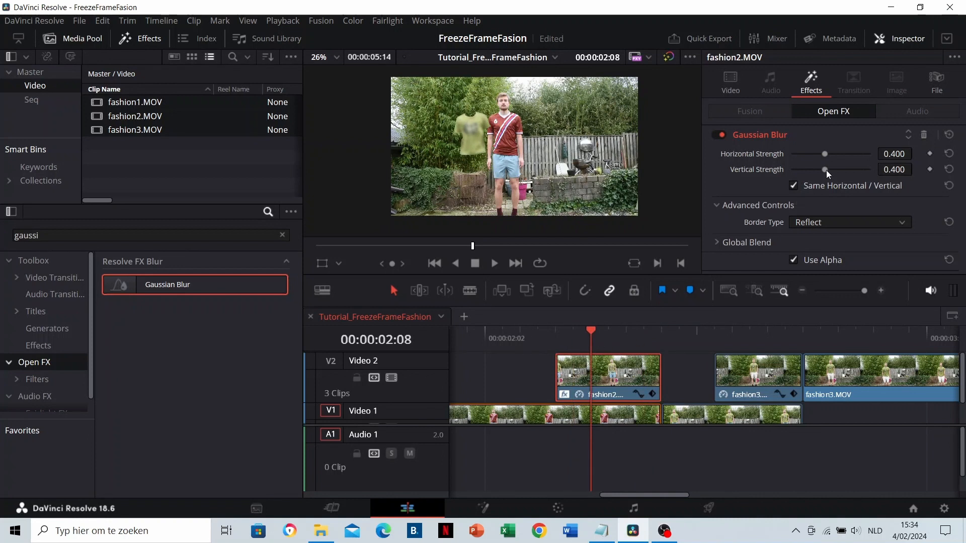
# Adjust the Gaussian Blur horizontal strength, settling around 0.535
pyautogui.moveTo(824, 154); pyautogui.dragTo(817, 154)
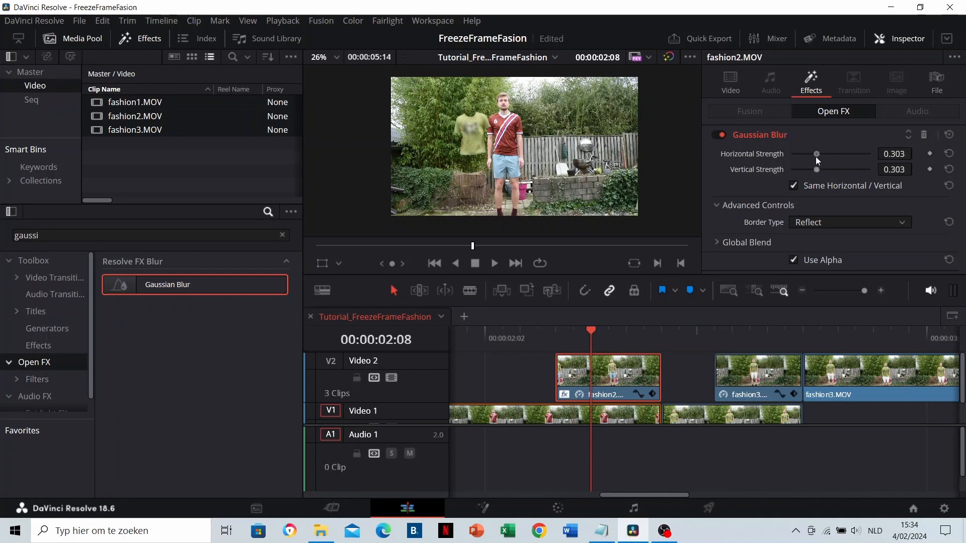
pyautogui.moveTo(817, 153); pyautogui.dragTo(825, 153)
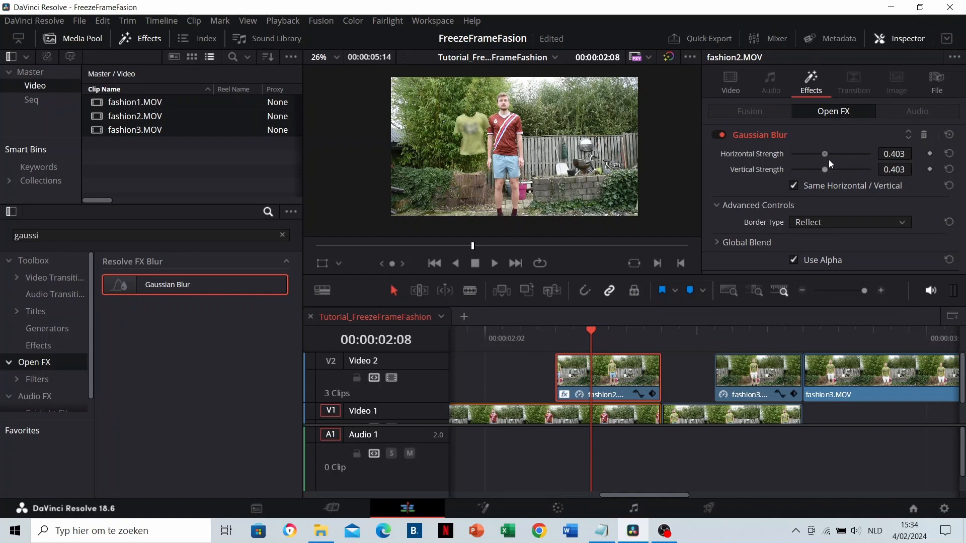
pyautogui.moveTo(825, 153); pyautogui.dragTo(835, 152)
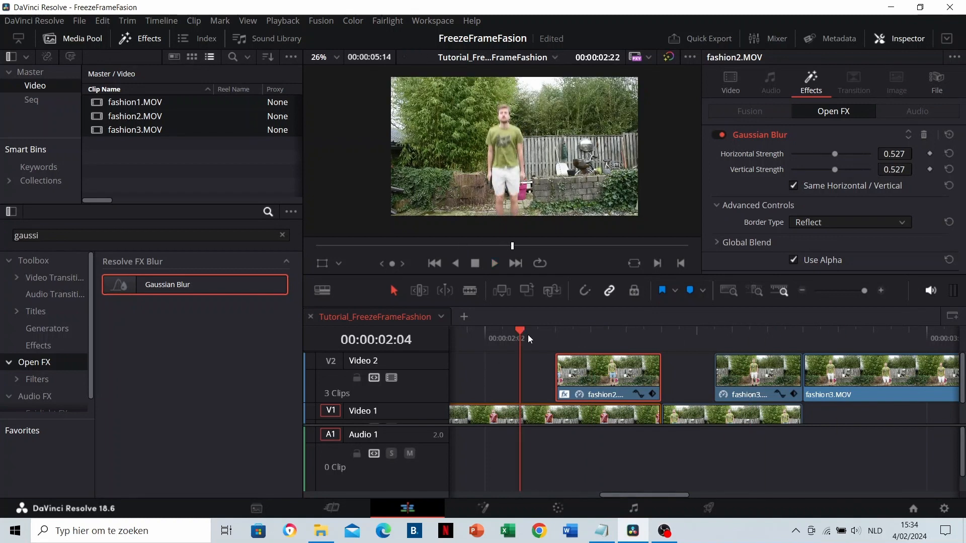
pyautogui.click(493, 263)
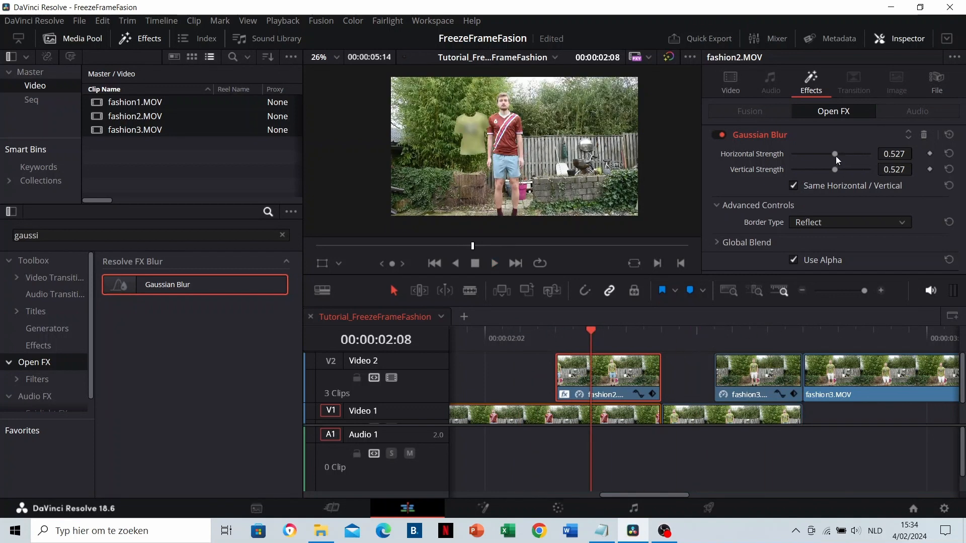
pyautogui.moveTo(835, 154); pyautogui.dragTo(839, 154)
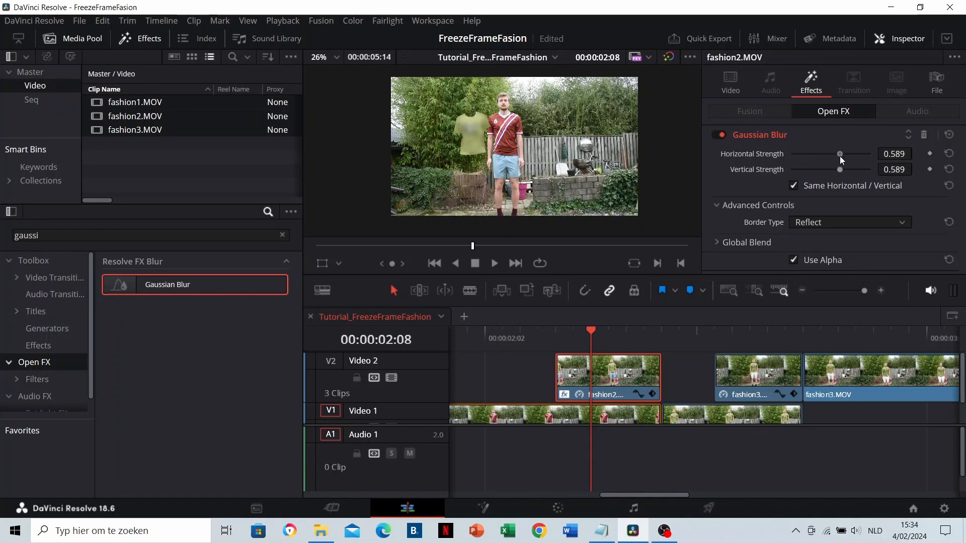
pyautogui.moveTo(839, 153); pyautogui.dragTo(834, 153)
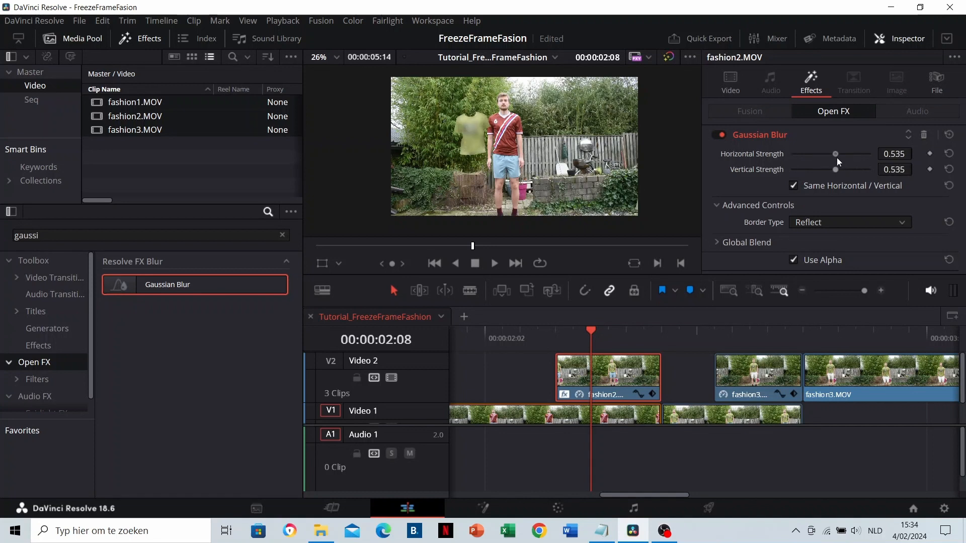